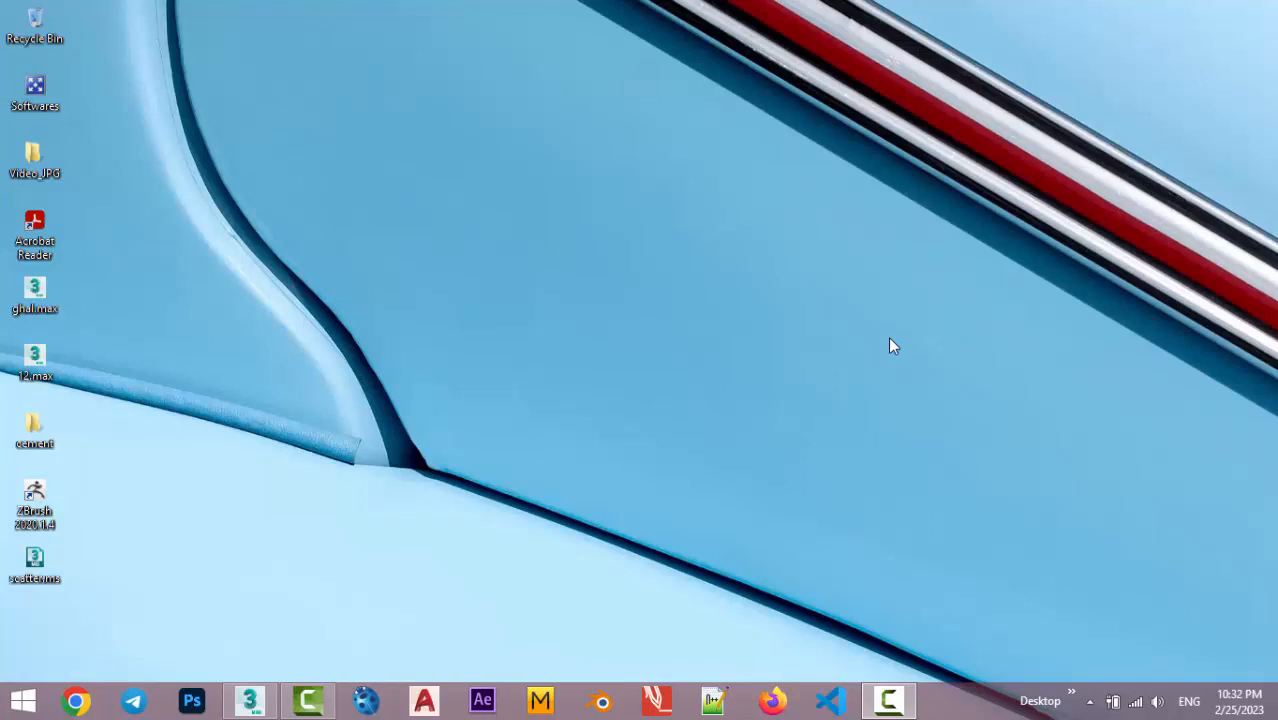
mouse_move(658, 446)
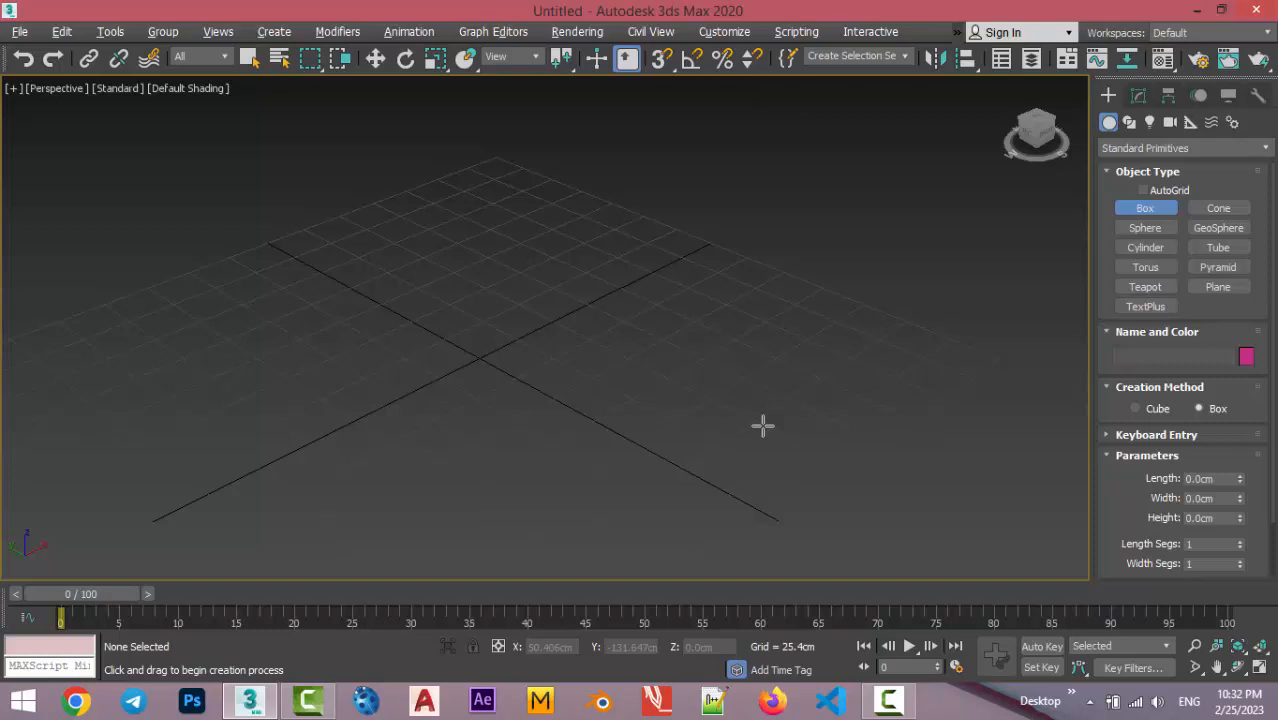
mouse_move(958, 490)
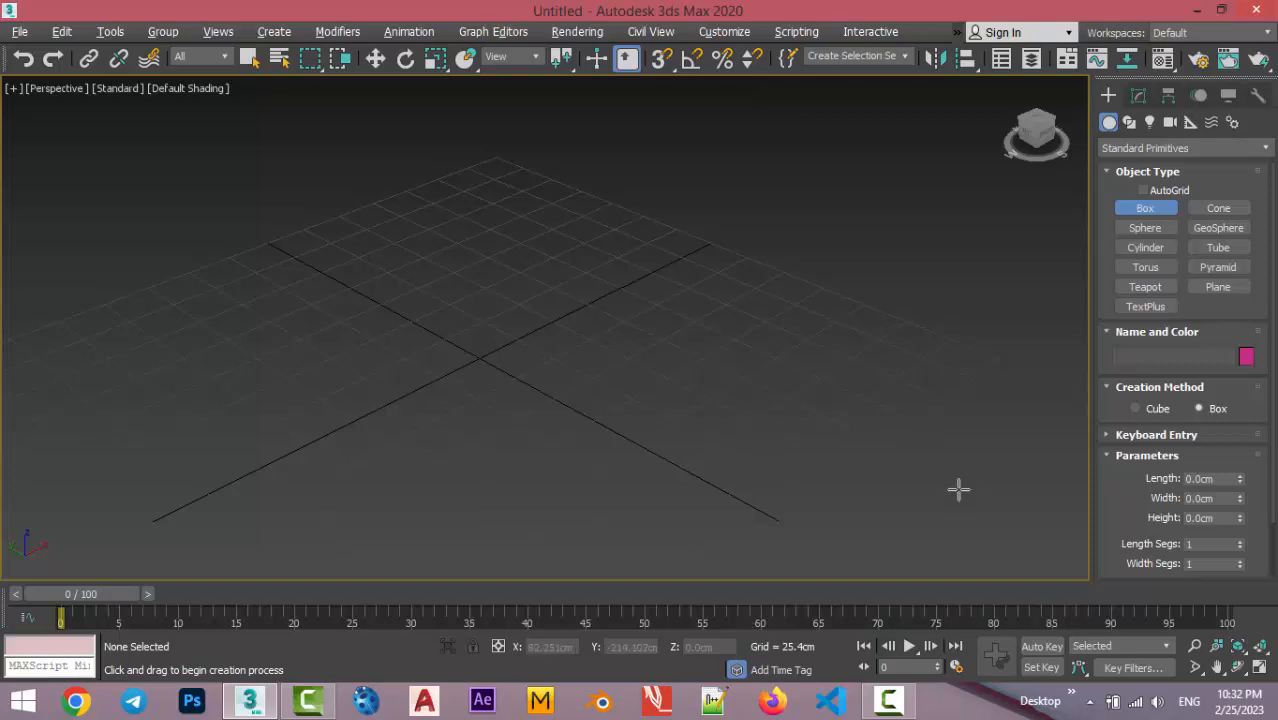
mouse_move(412, 236)
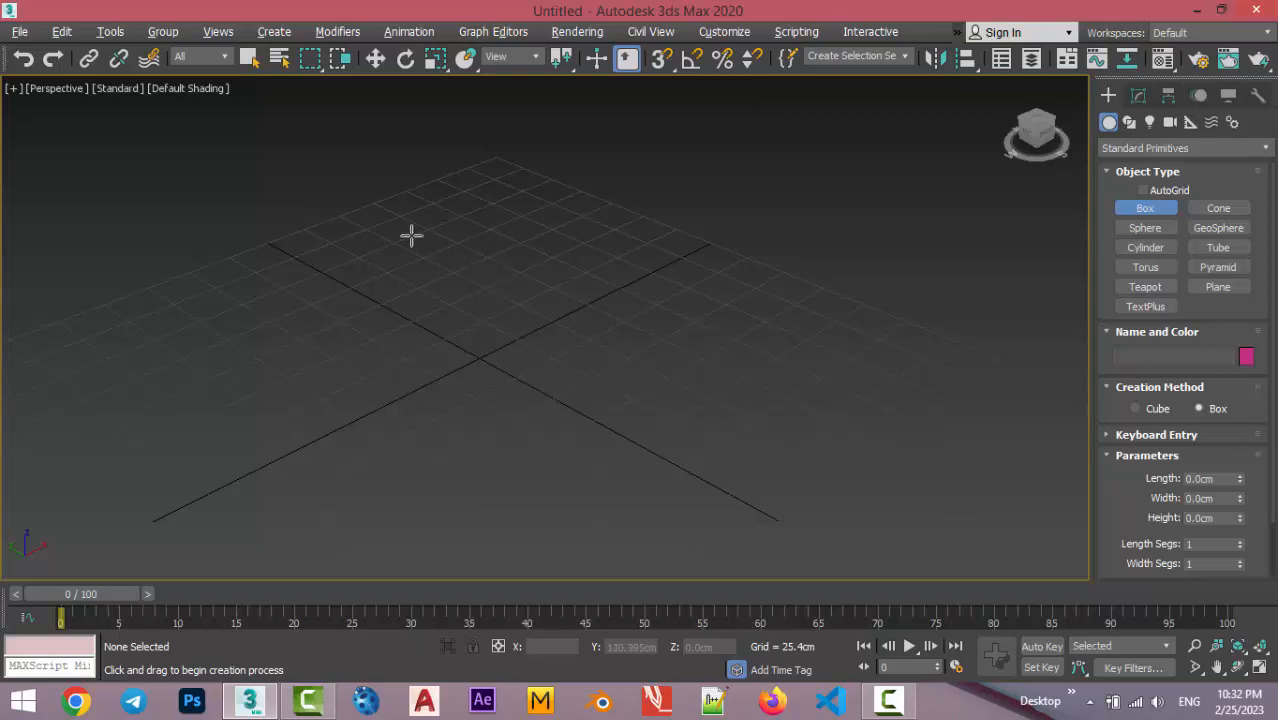
Create a box and display it in Clay shading with edged faces.
left_click_drag(410, 236, 664, 456)
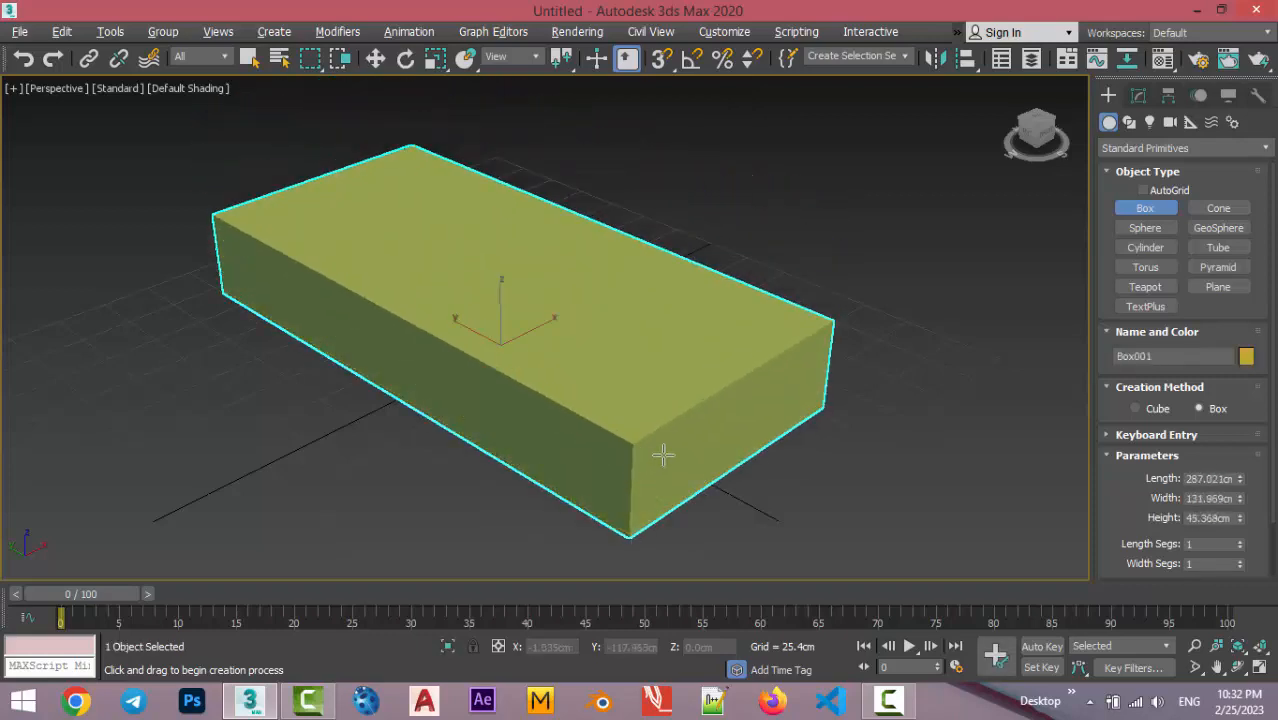
left_click(188, 88)
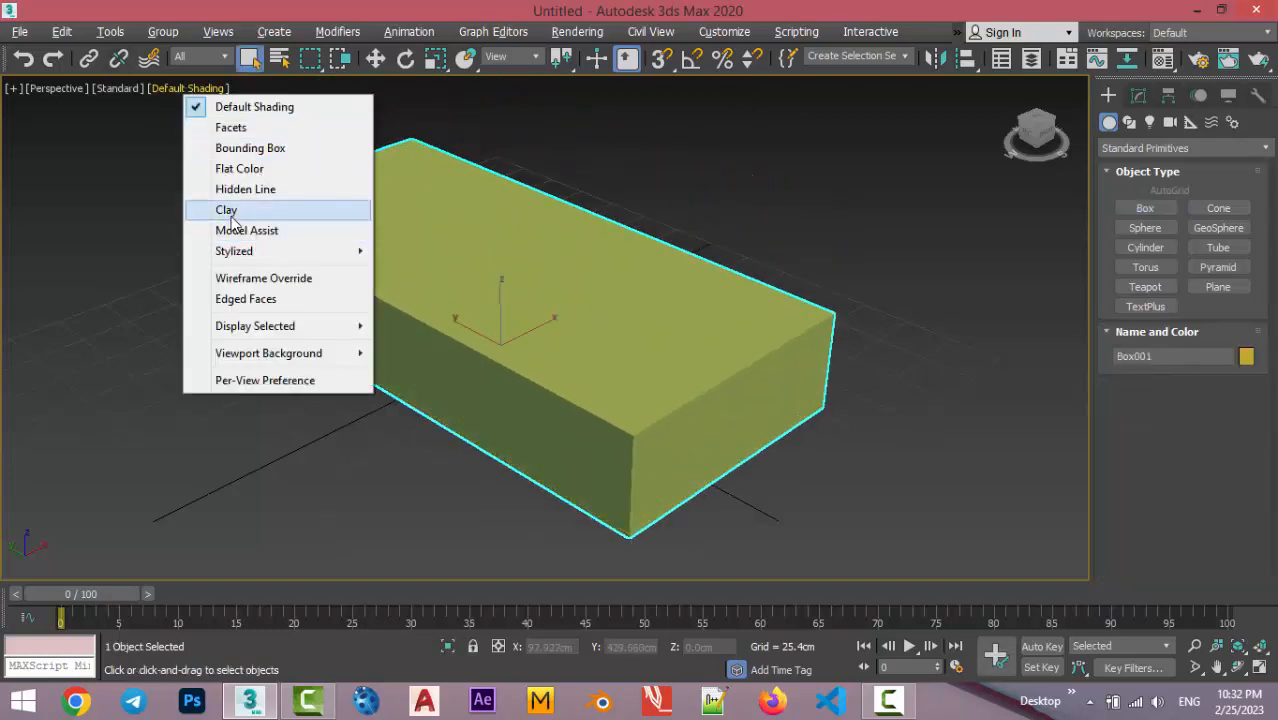
left_click(226, 210)
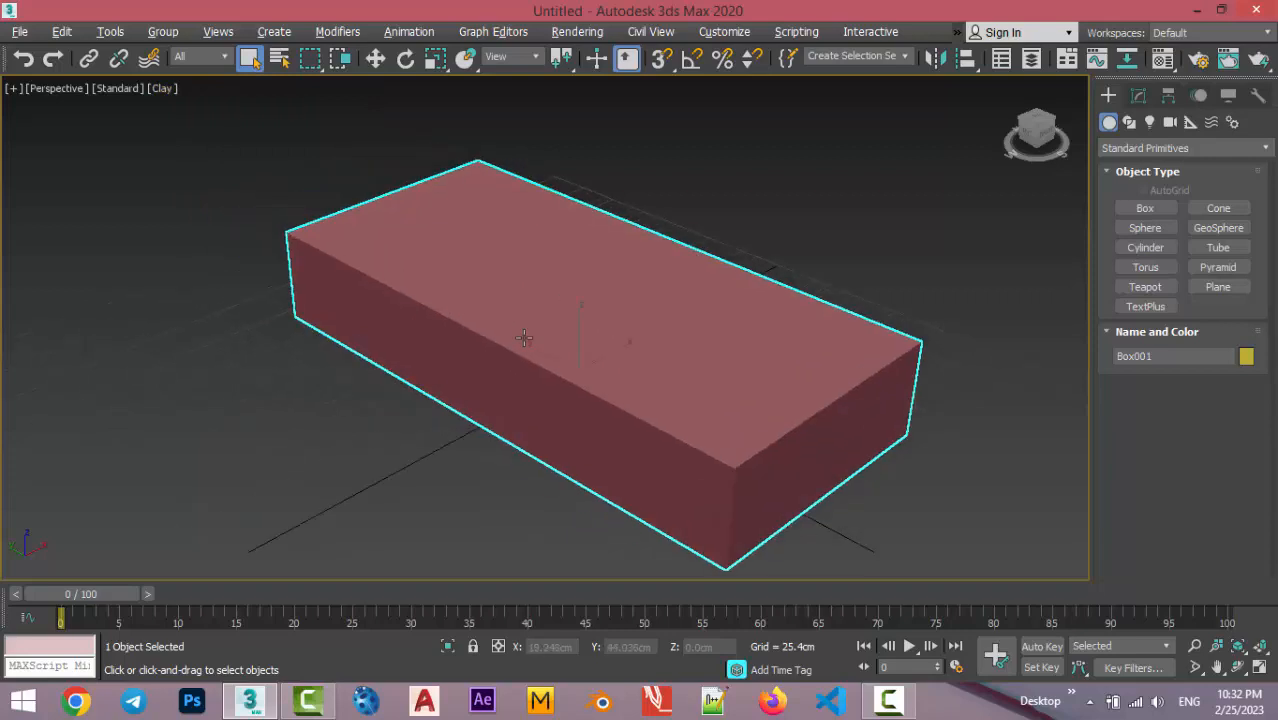
key("F4")
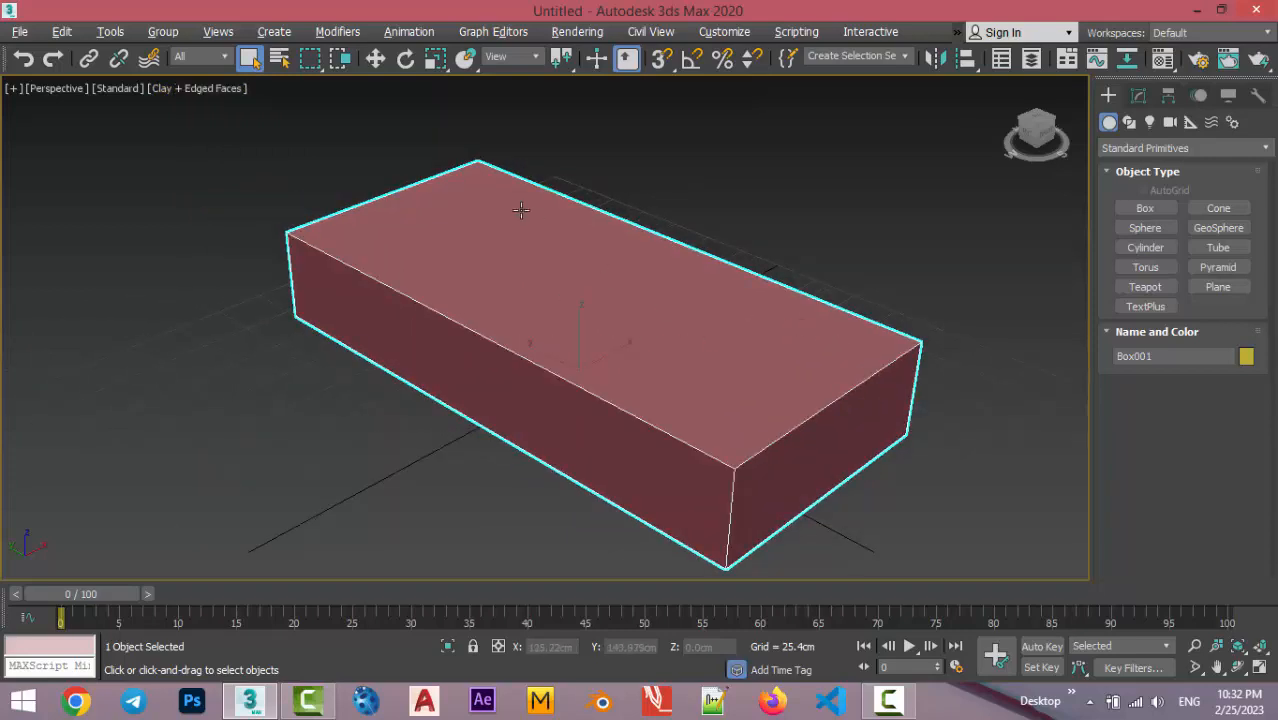
Set the box's Width Segs to 2 in the Modify panel.
left_click(1138, 96)
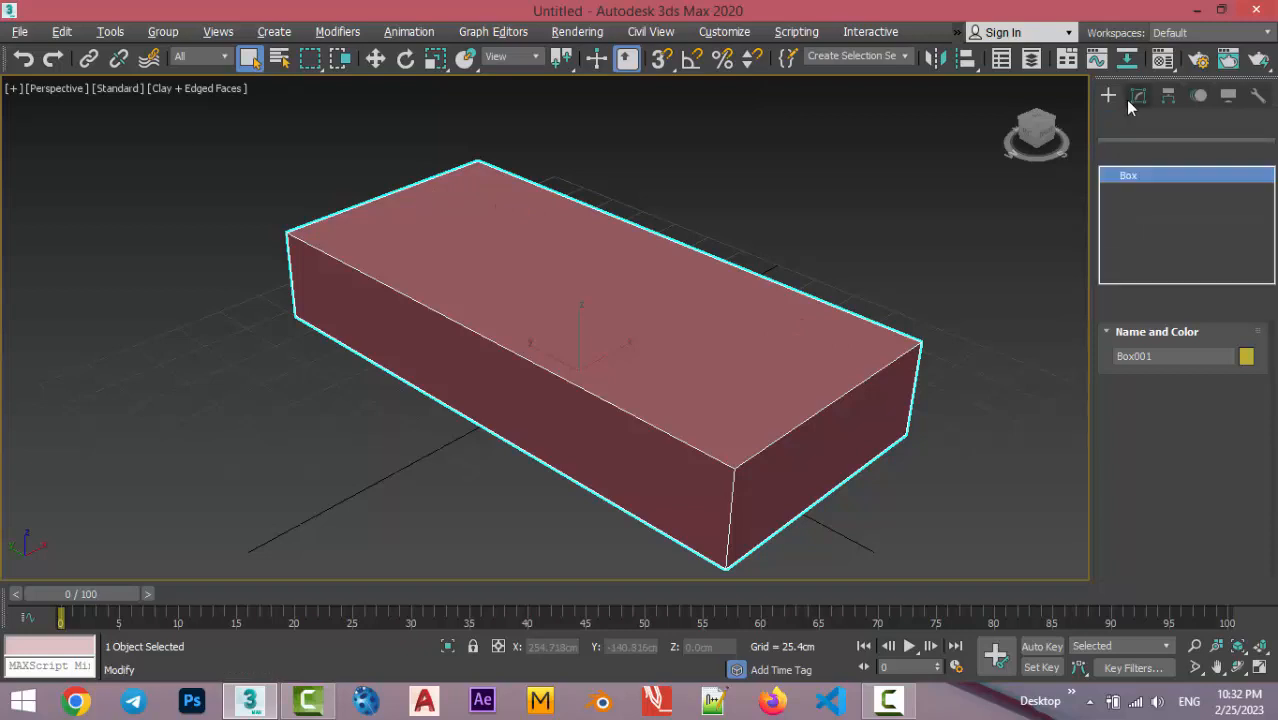
left_click(1136, 96)
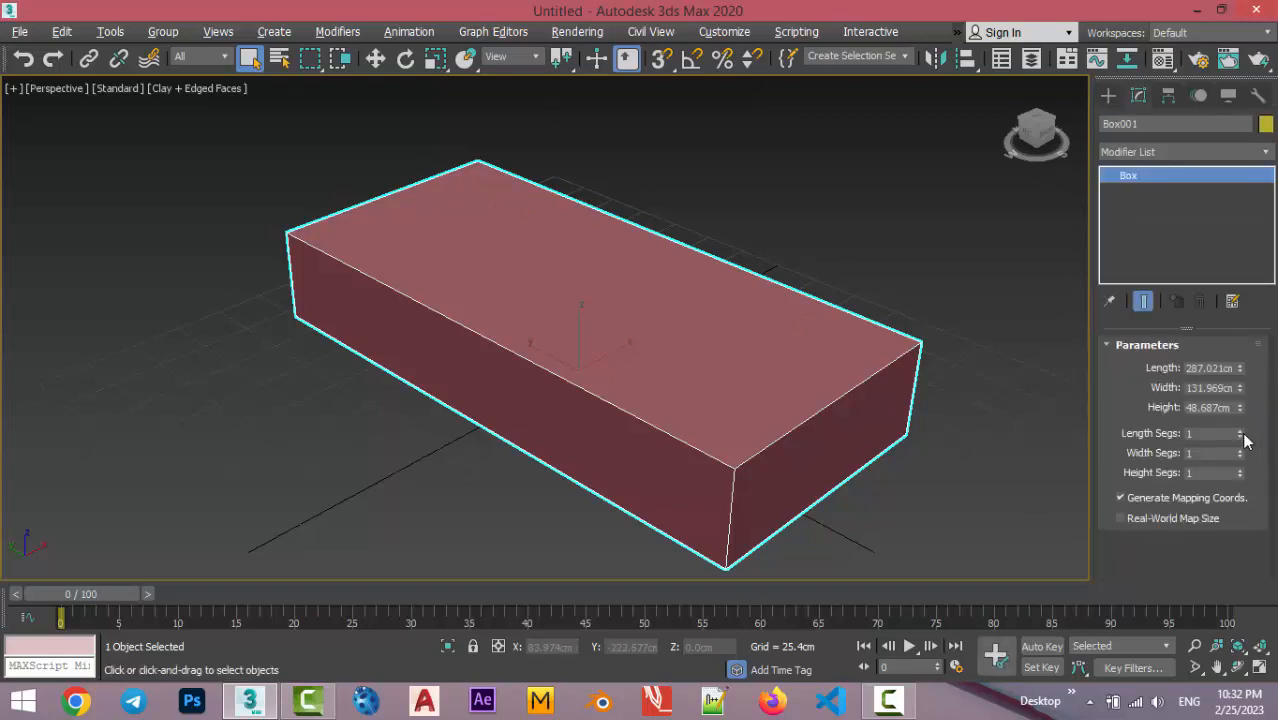
left_click(1240, 448)
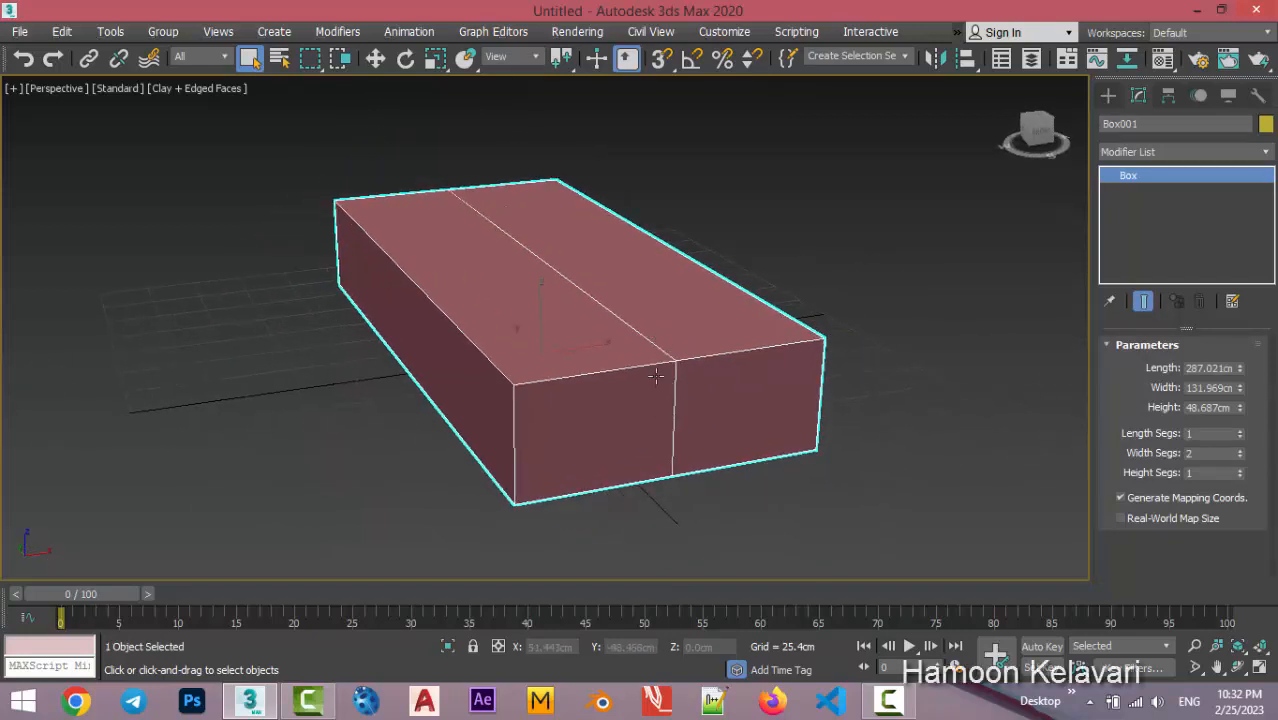
Convert the box to Editable Poly and enter Edge sub-object mode on the middle loop.
right_click(656, 376)
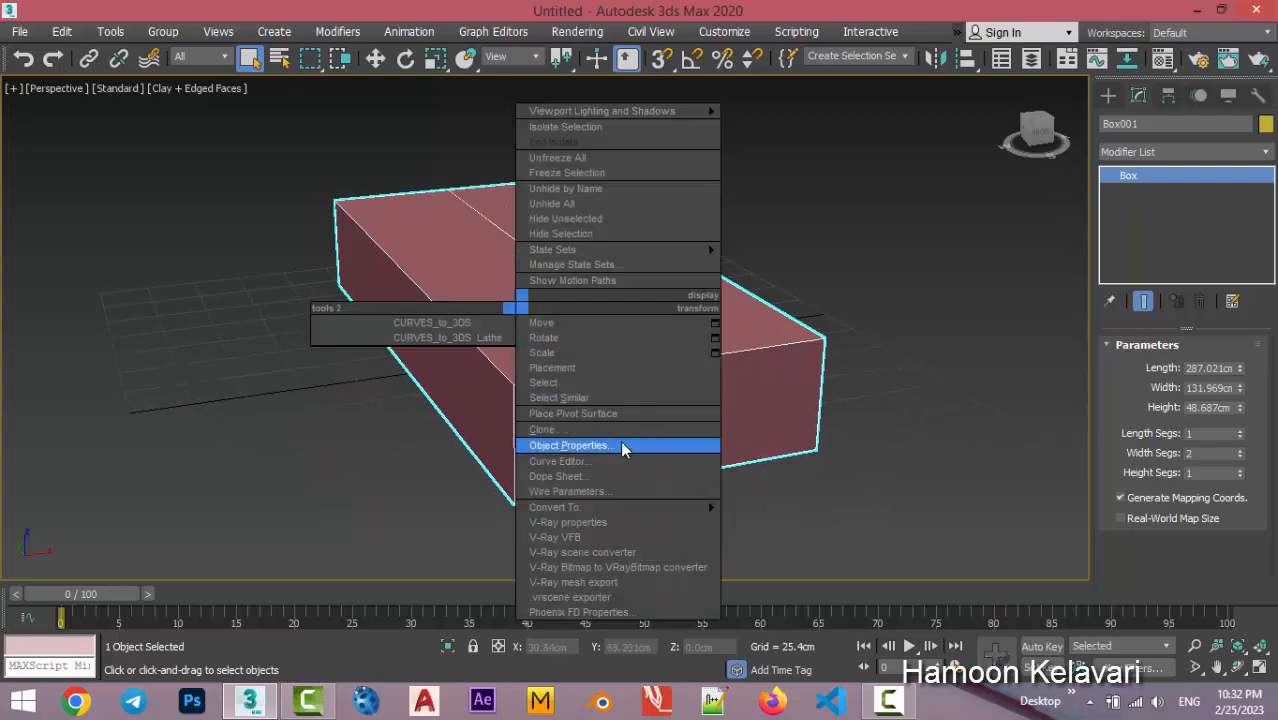
left_click(554, 508)
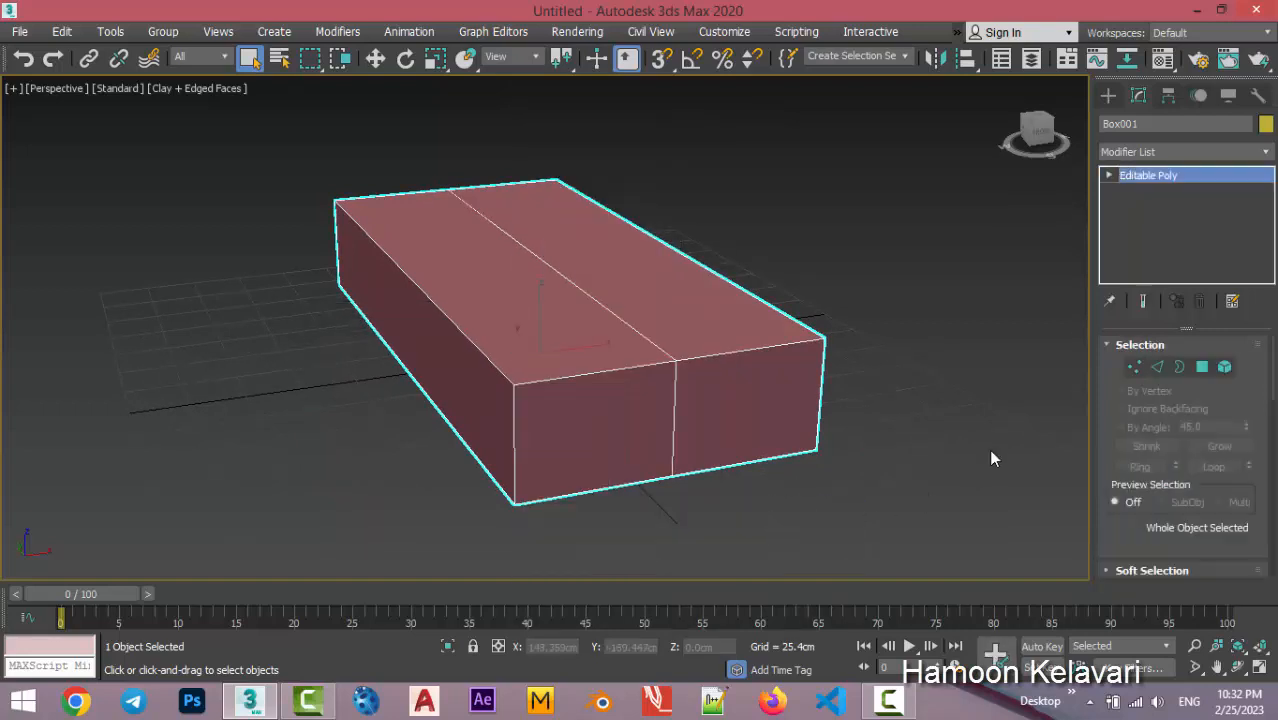
mouse_move(1048, 420)
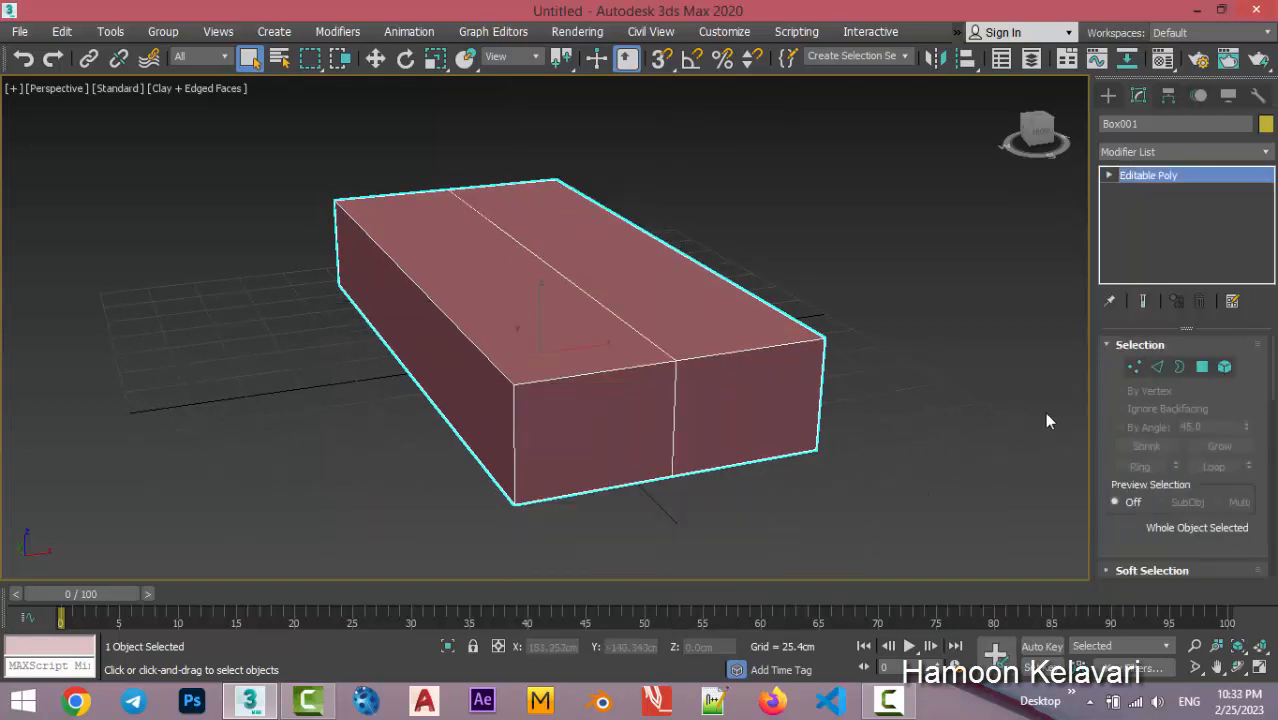
mouse_move(722, 404)
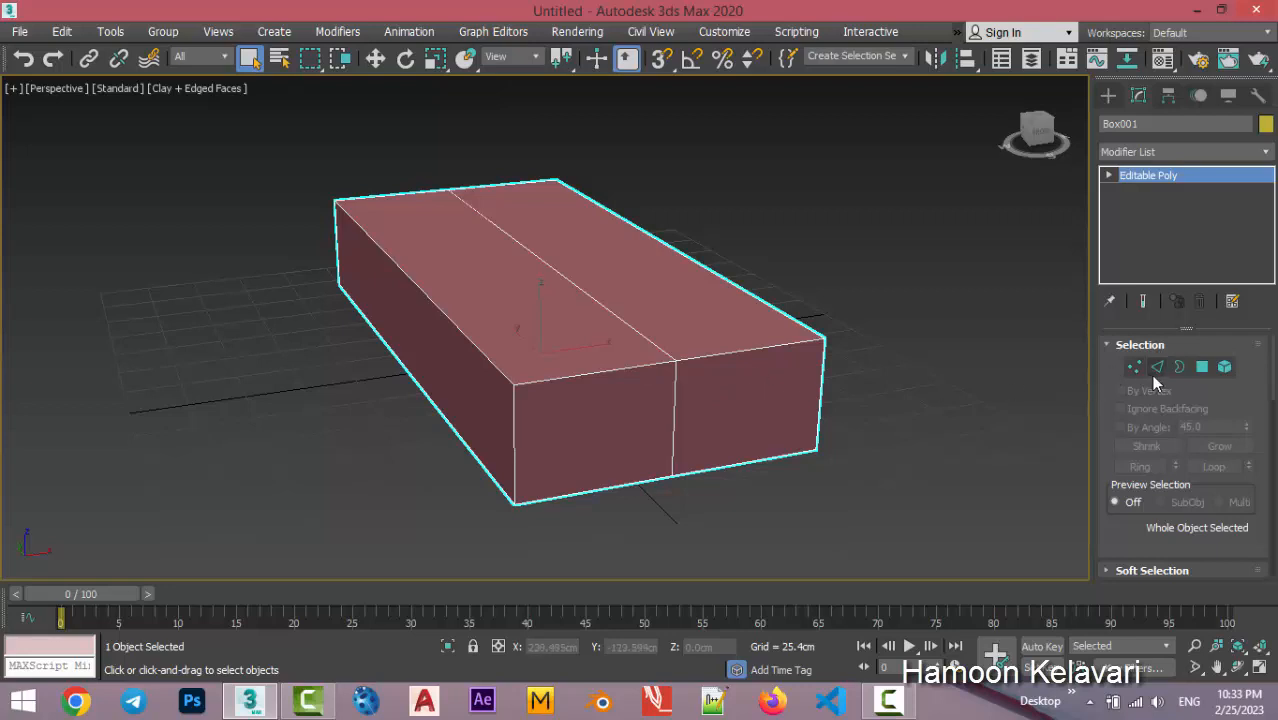
left_click(1156, 366)
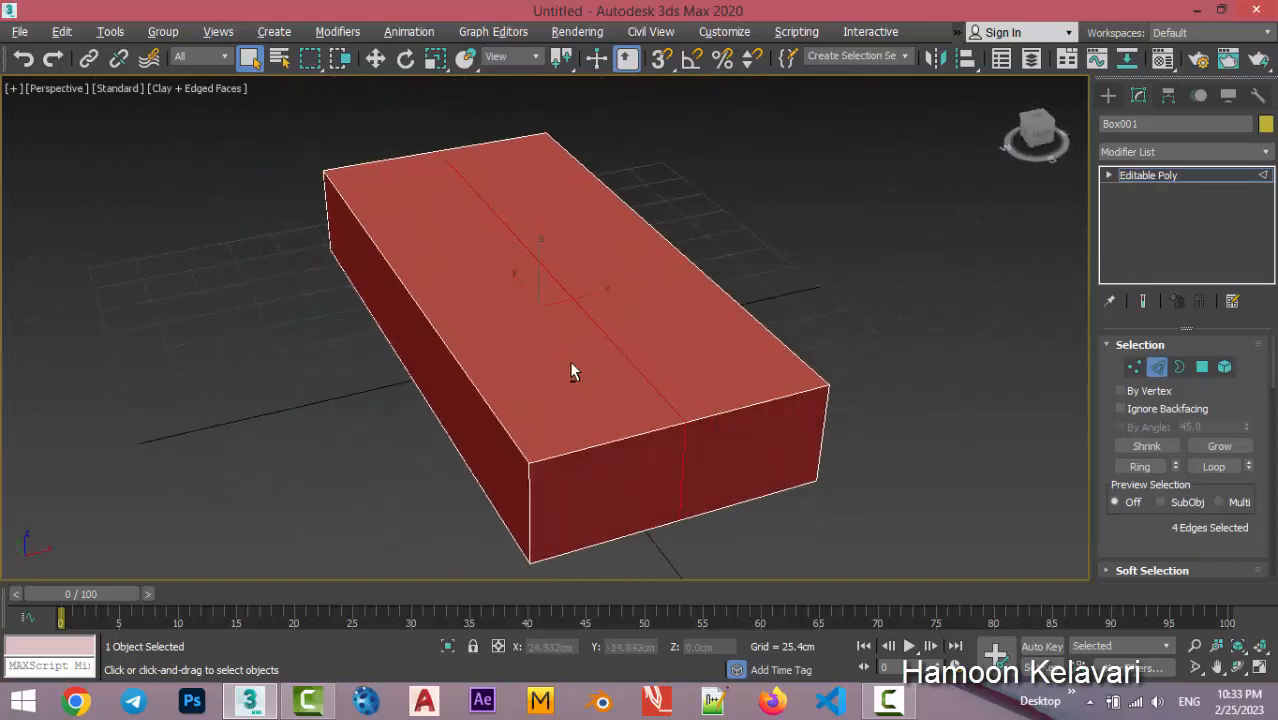
left_click_drag(576, 370, 600, 330)
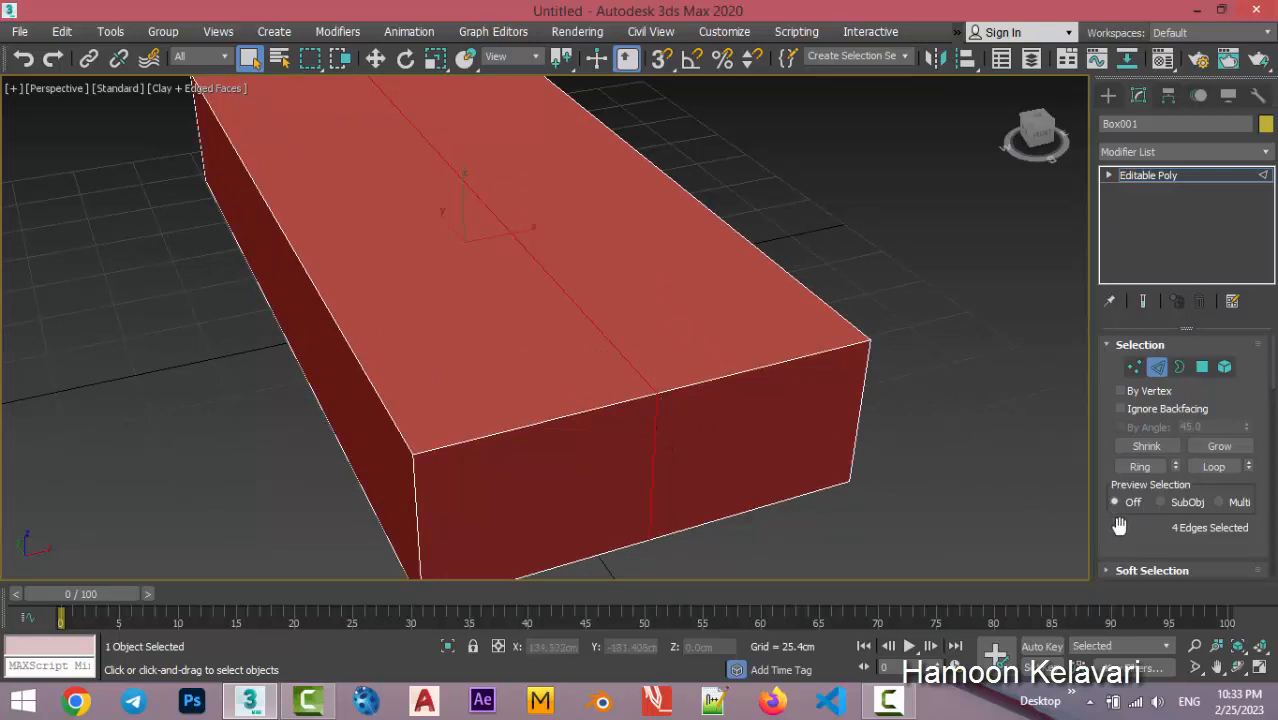
Create a Linear shape from the selected middle edge loop and select the resulting Shape001.
scroll("down", 3)
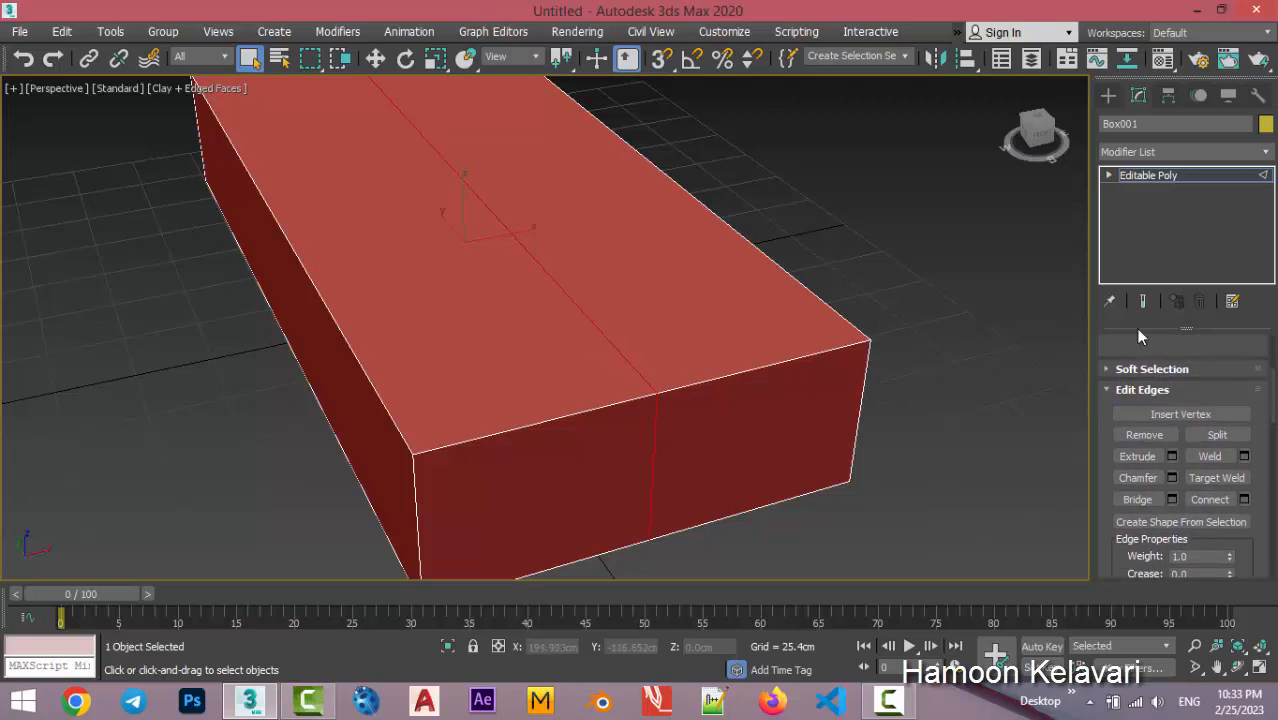
scroll("down", 3)
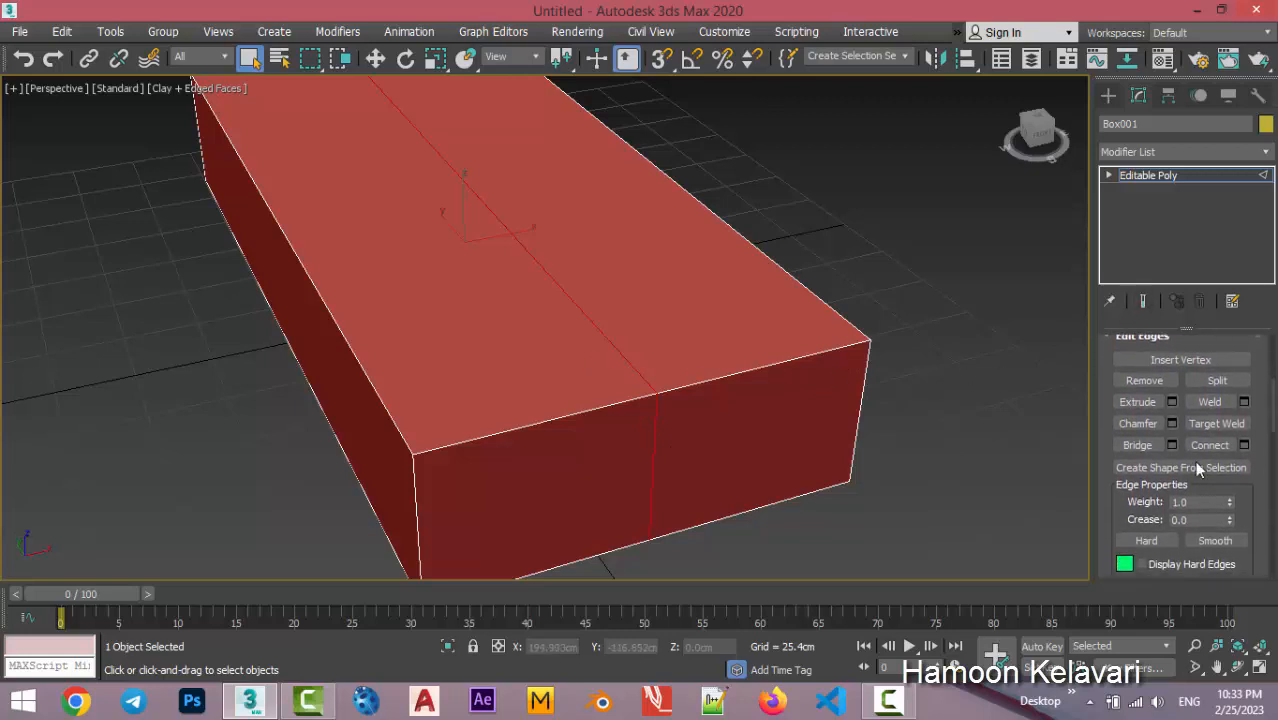
left_click(1180, 468)
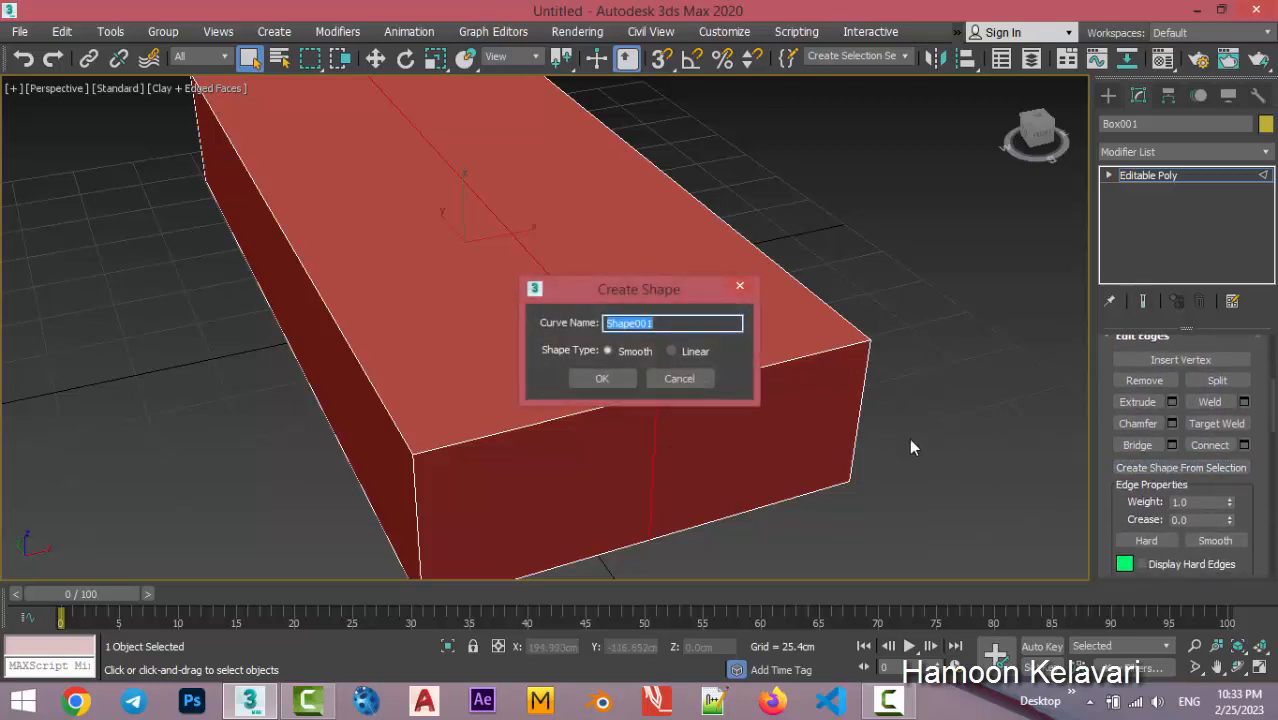
left_click(672, 352)
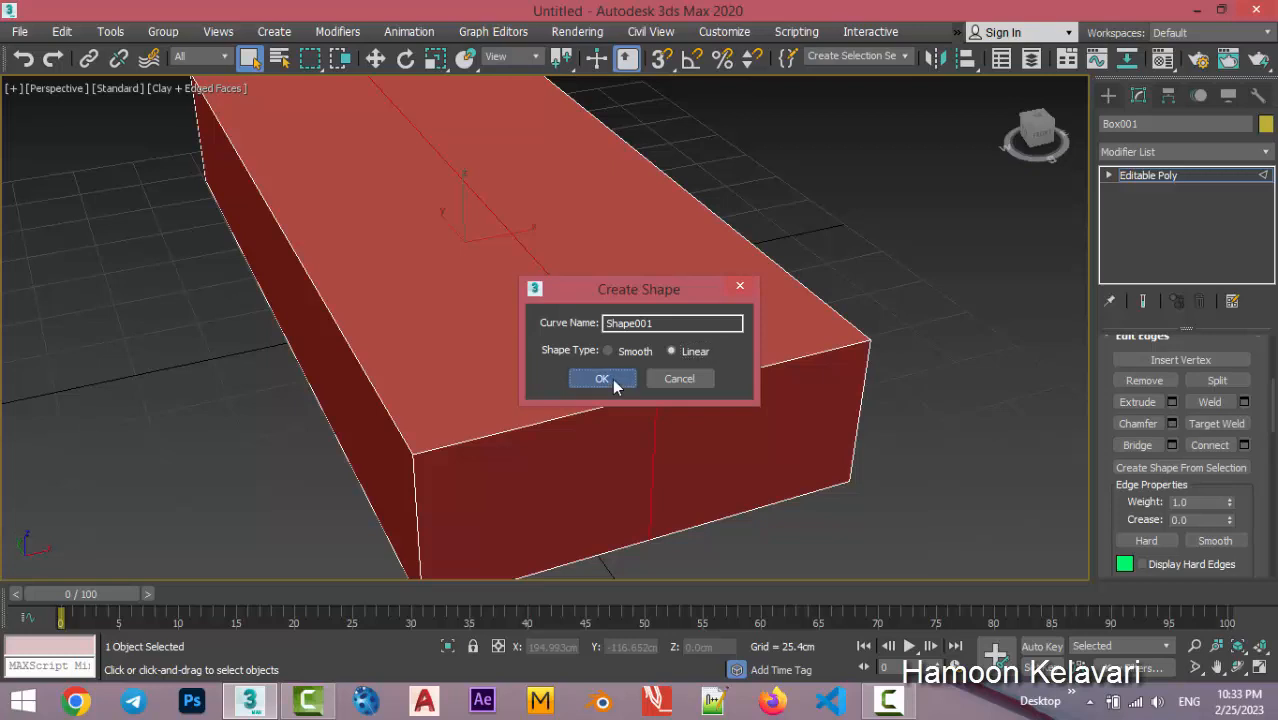
left_click(602, 378)
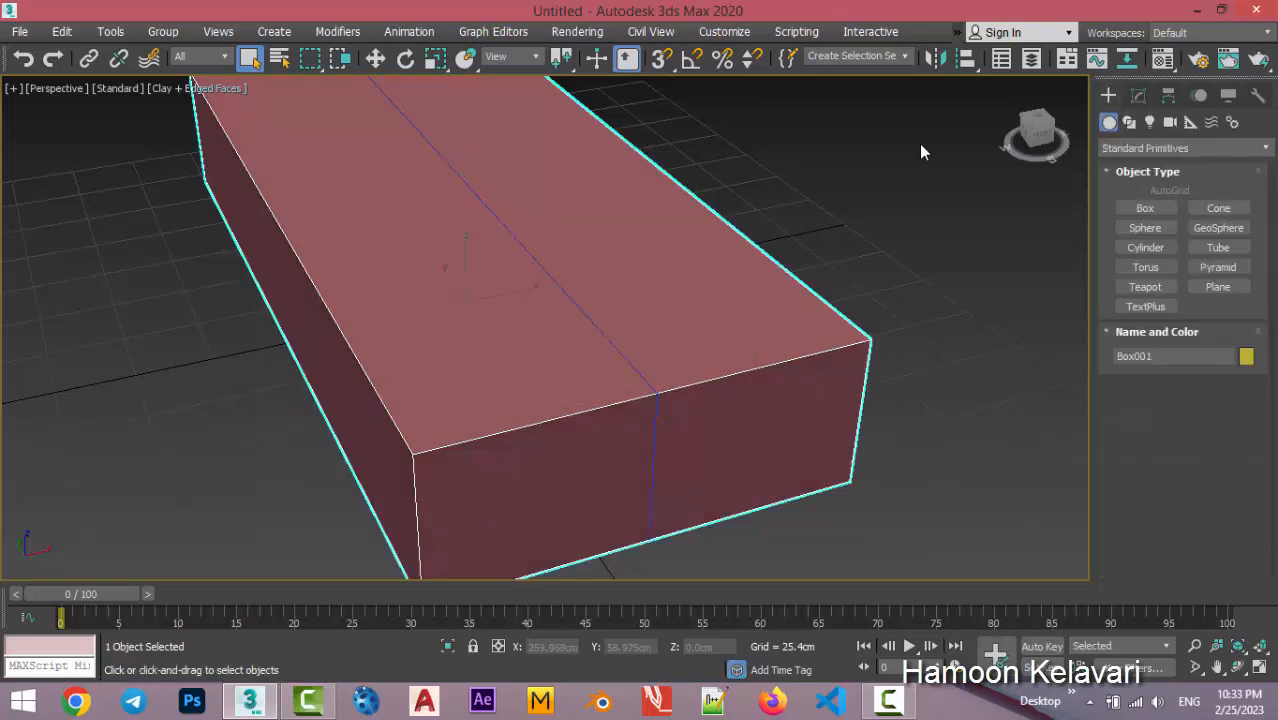
left_click(628, 370)
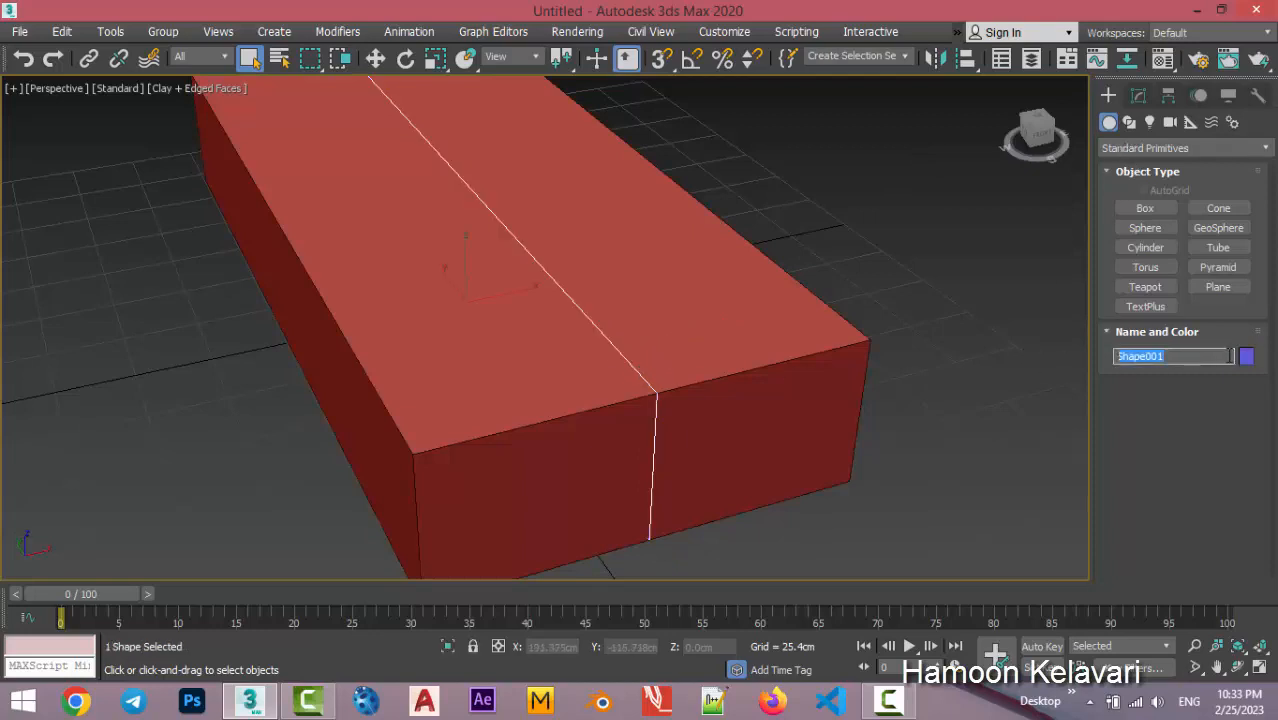
Rename Shape001 to 'welding seam' in the Modify panel.
left_click(1136, 96)
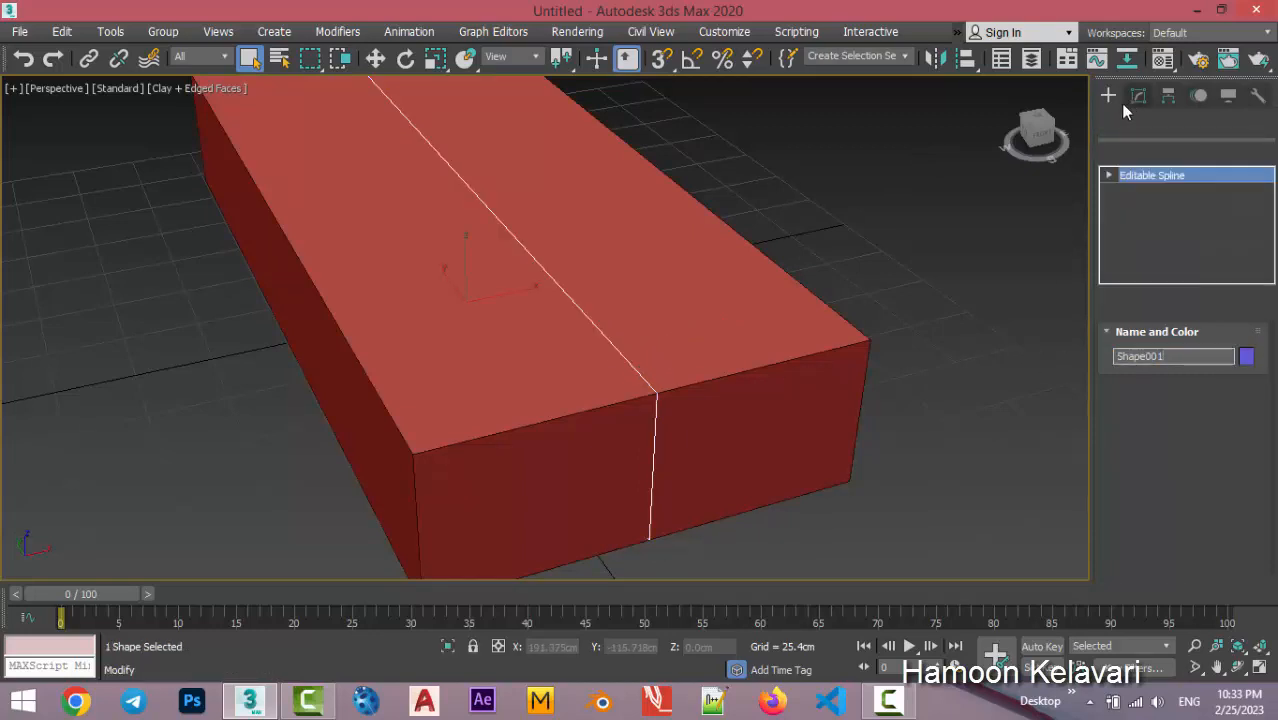
left_click(1138, 96)
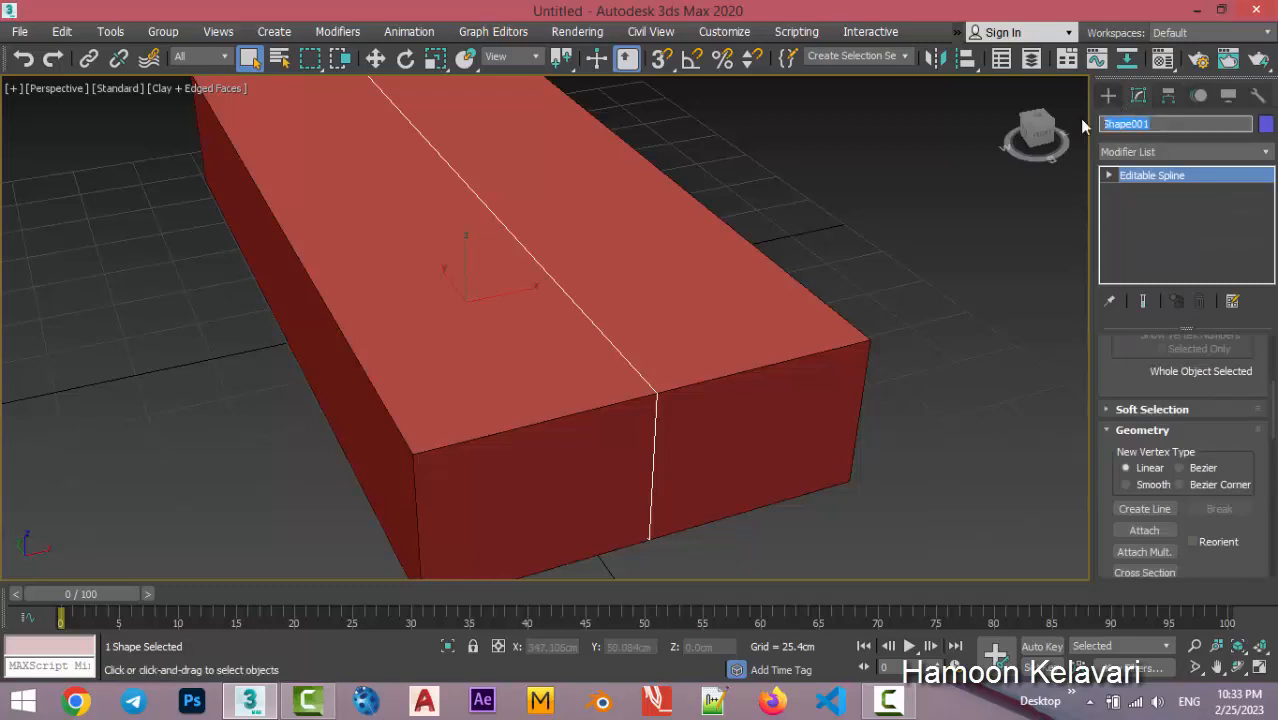
type("welding s")
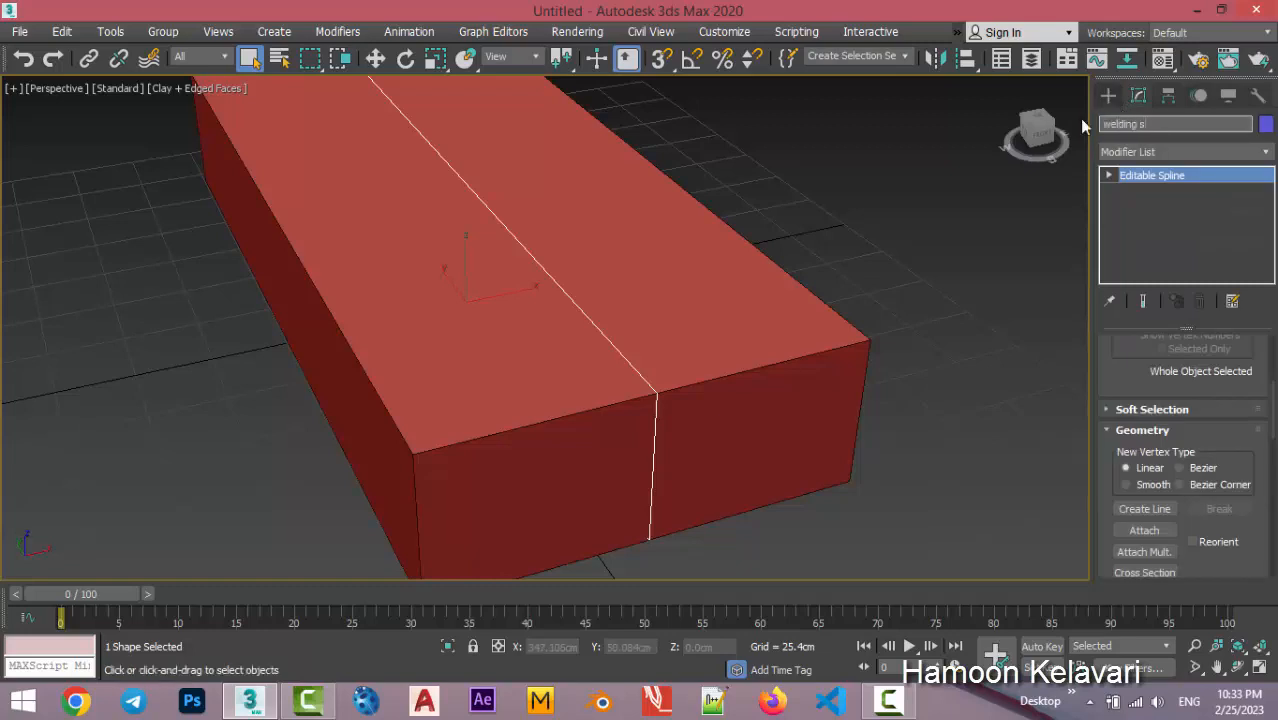
type("eam")
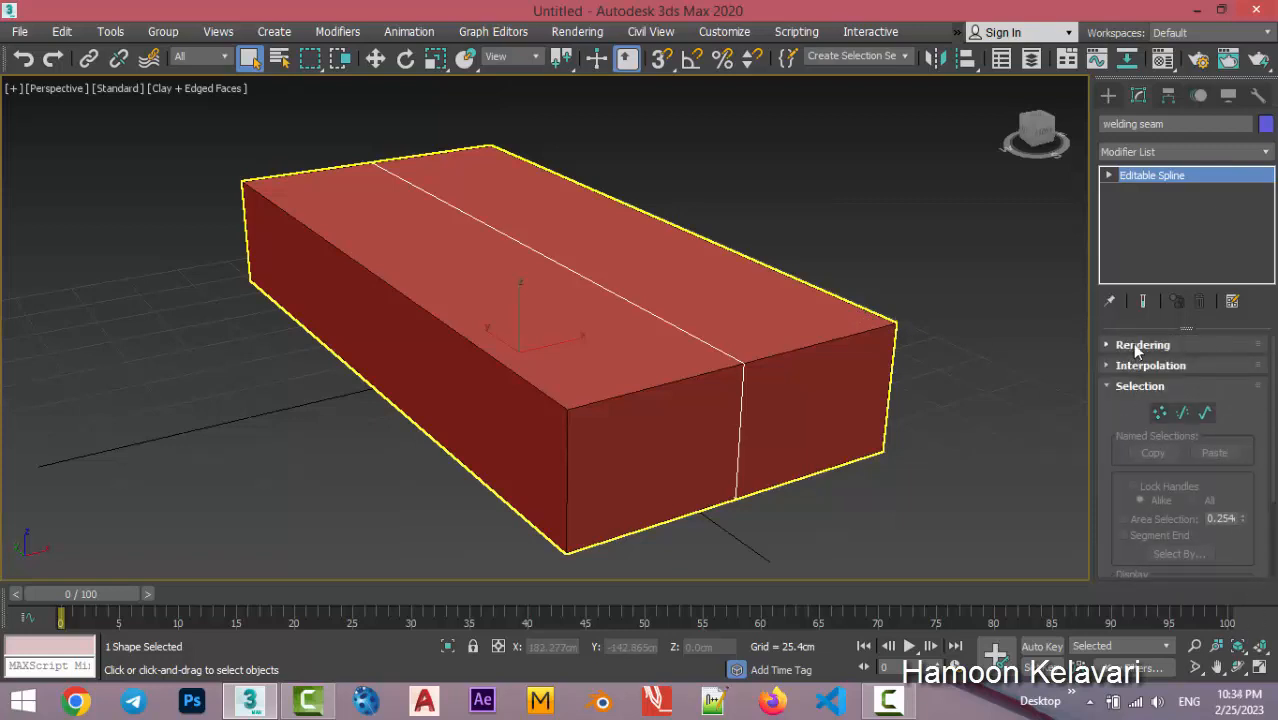
Enable the spline in viewport with 2.0cm radial thickness and convert it to Editable Poly.
left_click(1116, 364)
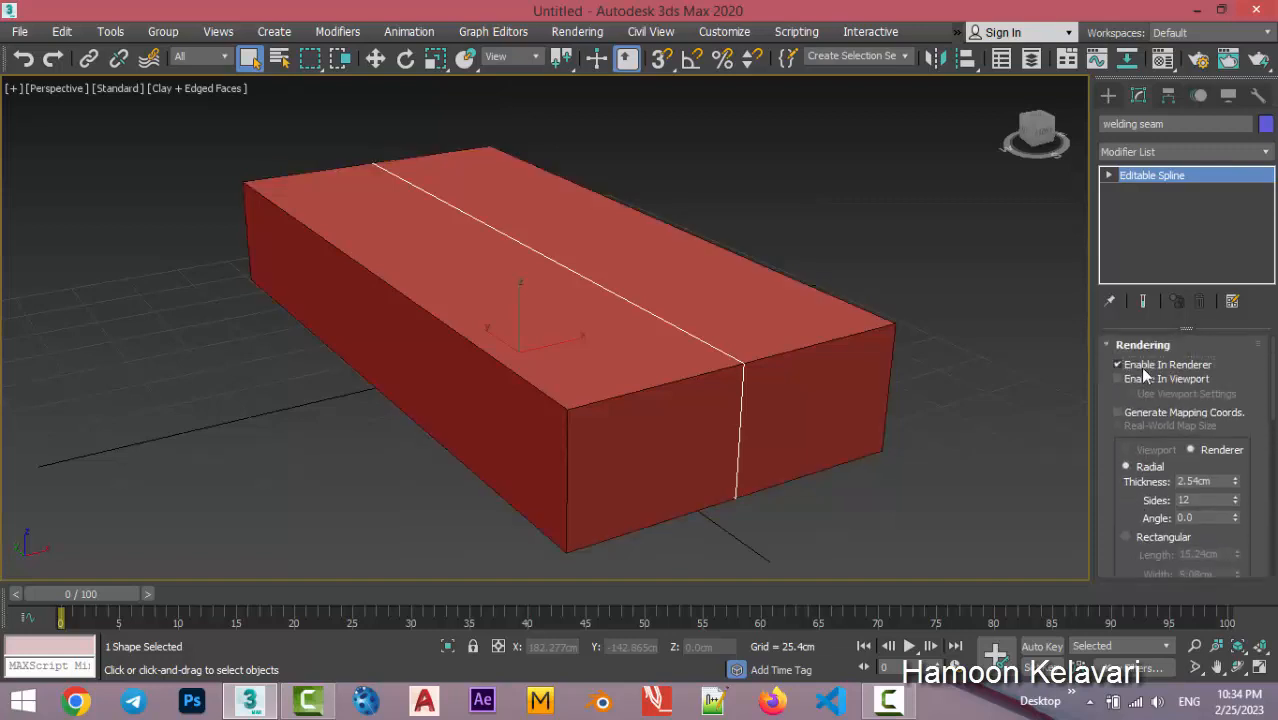
left_click(1116, 378)
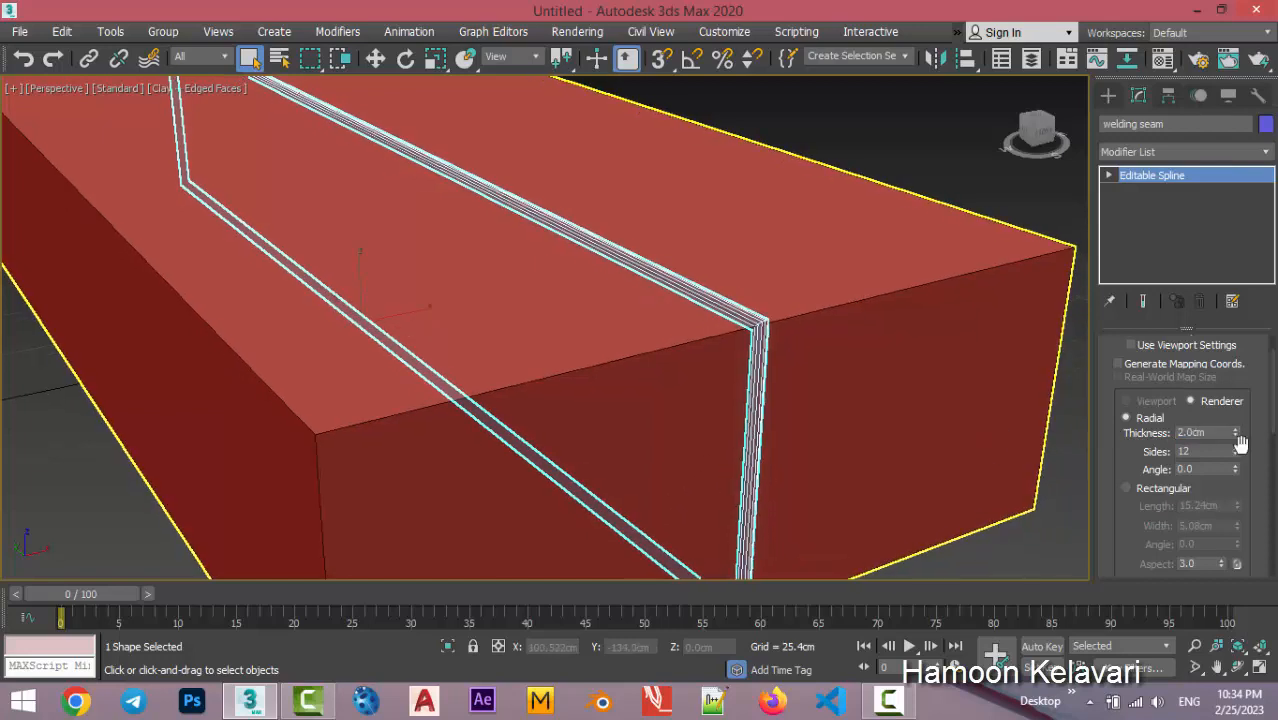
triple_click(1196, 452)
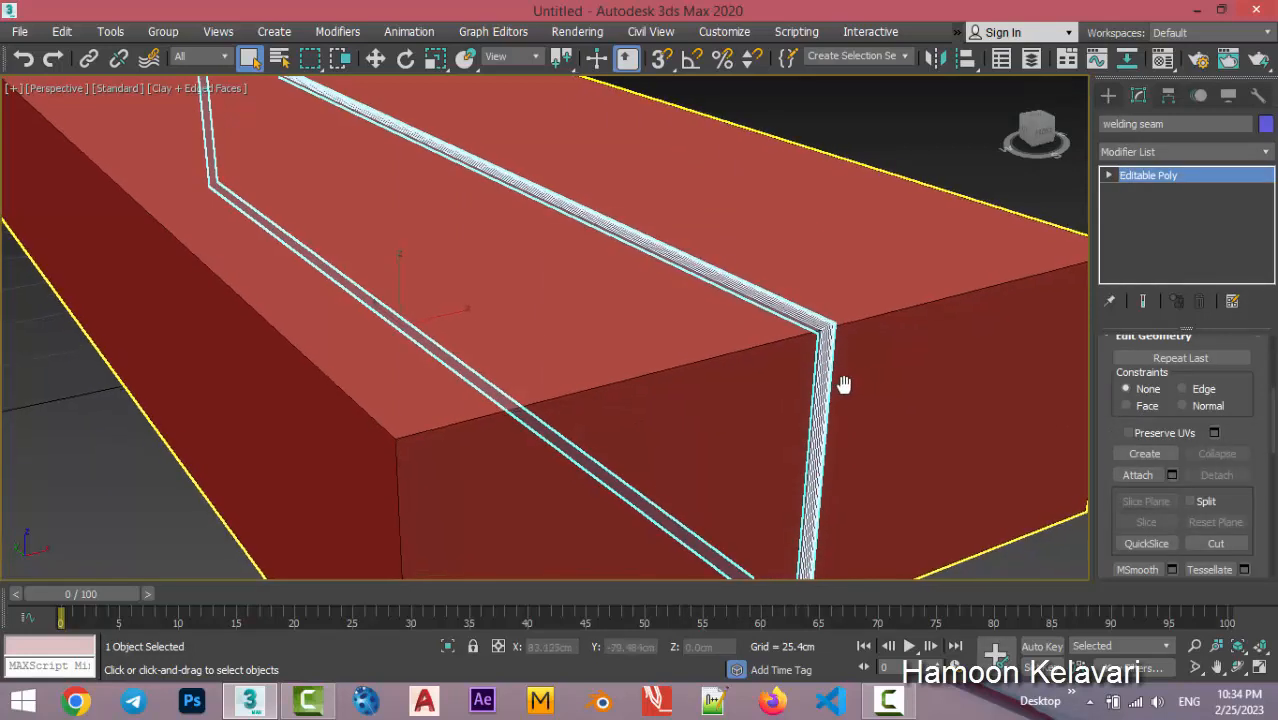
Hide everything except the welding seam via the viewport quad menu.
right_click(844, 384)
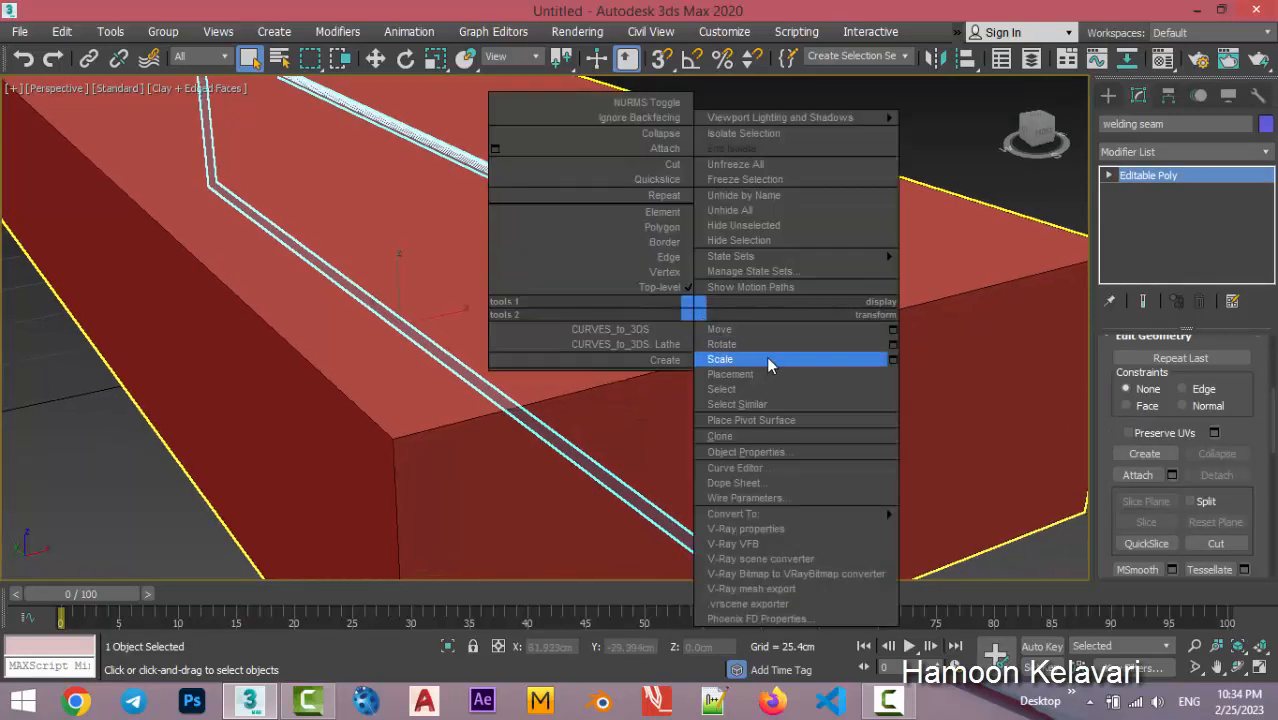
mouse_move(740, 256)
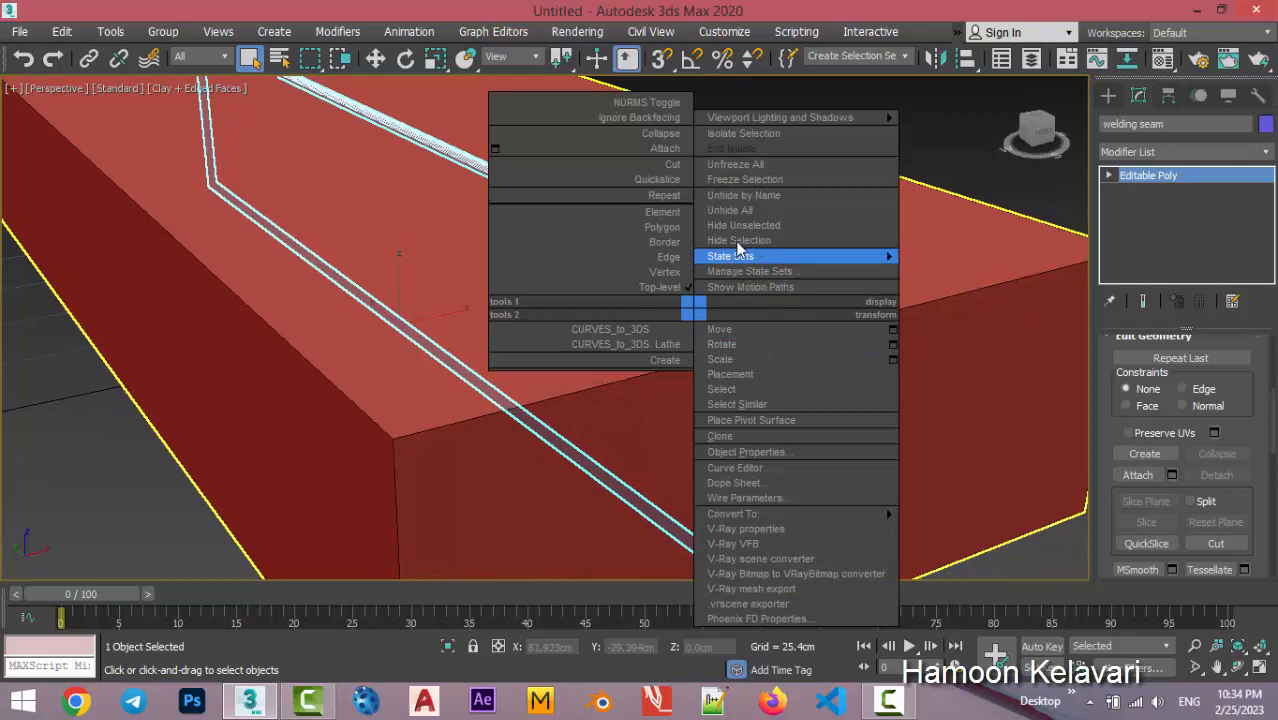
mouse_move(744, 210)
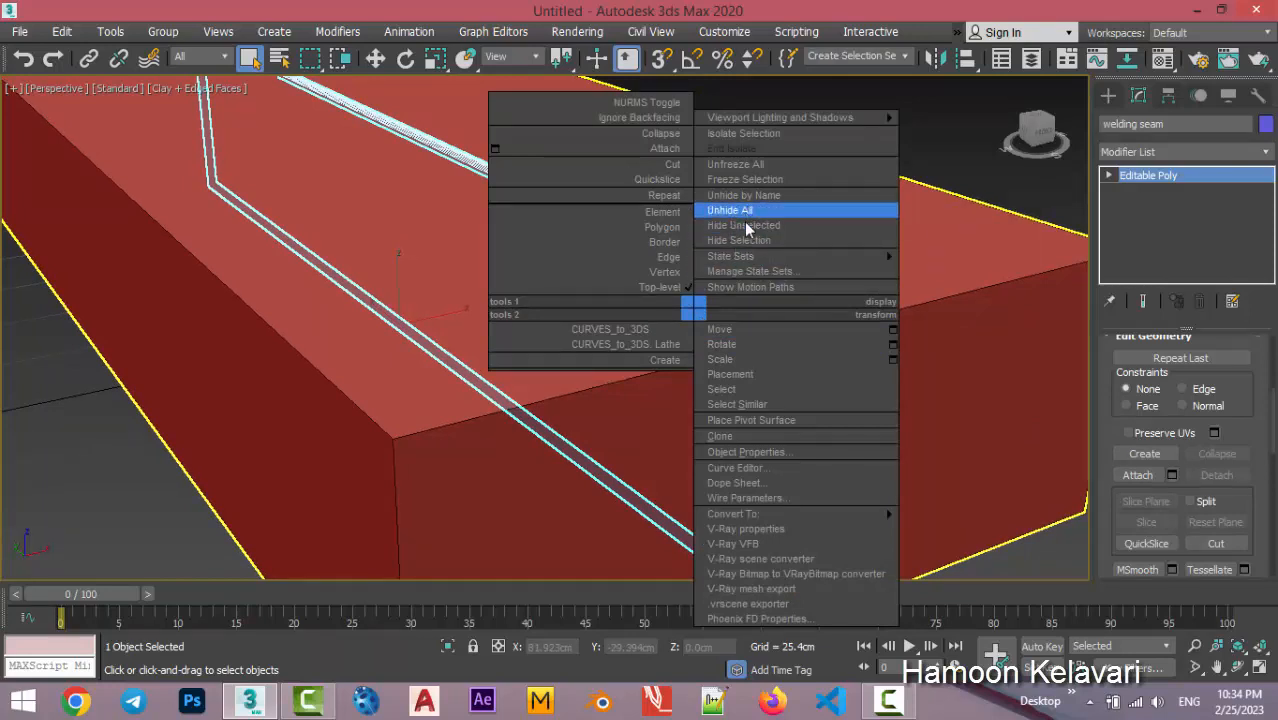
left_click(730, 210)
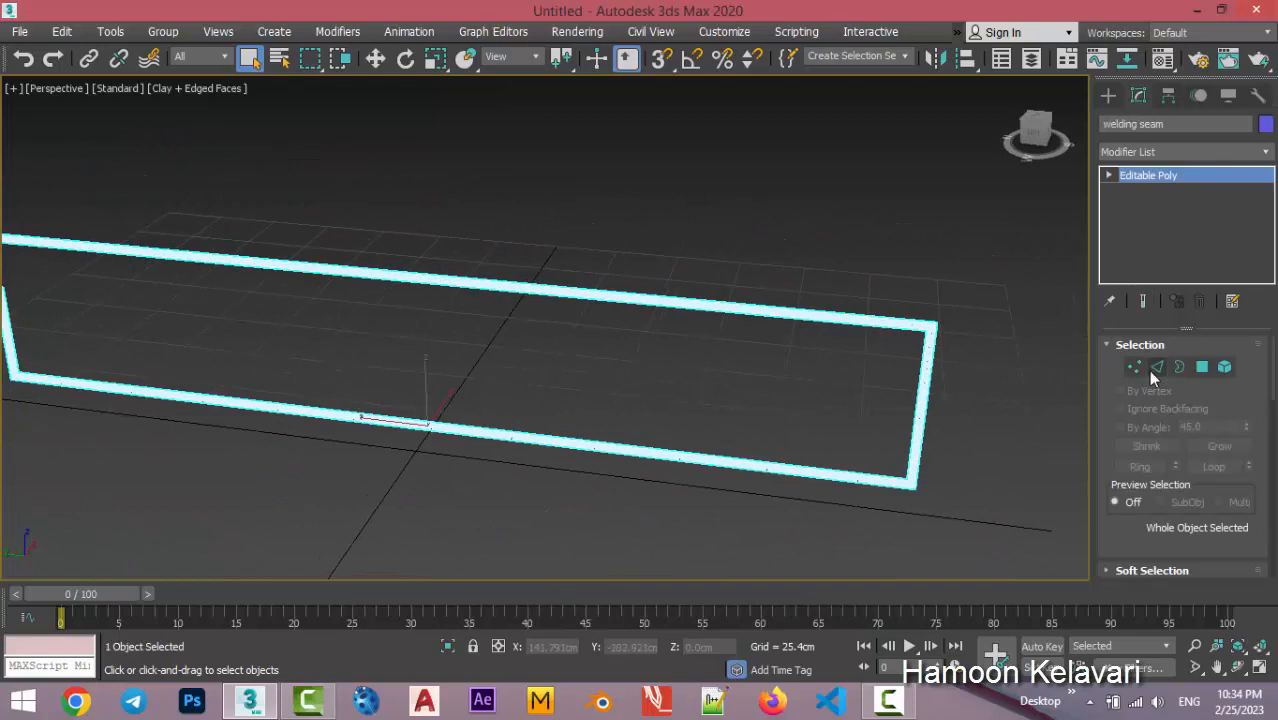
Select the tube's edge ring and Connect it with 60 segments.
left_click(1156, 368)
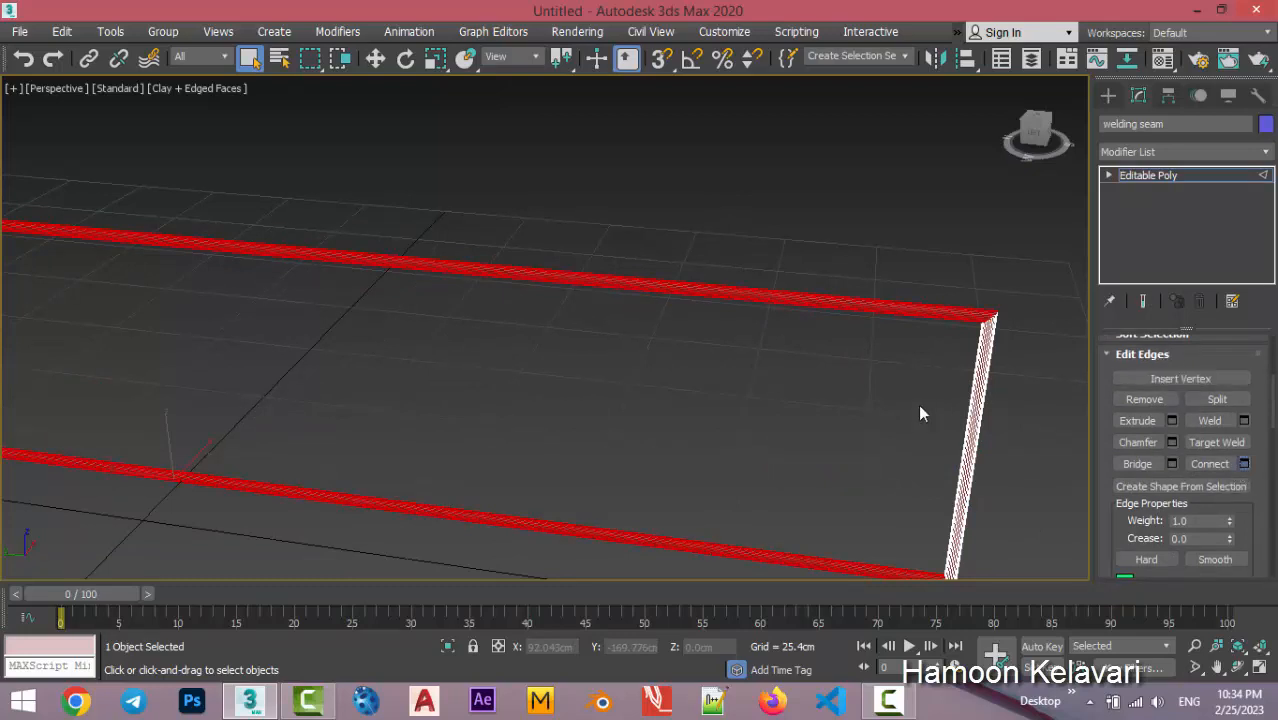
left_click(1228, 464)
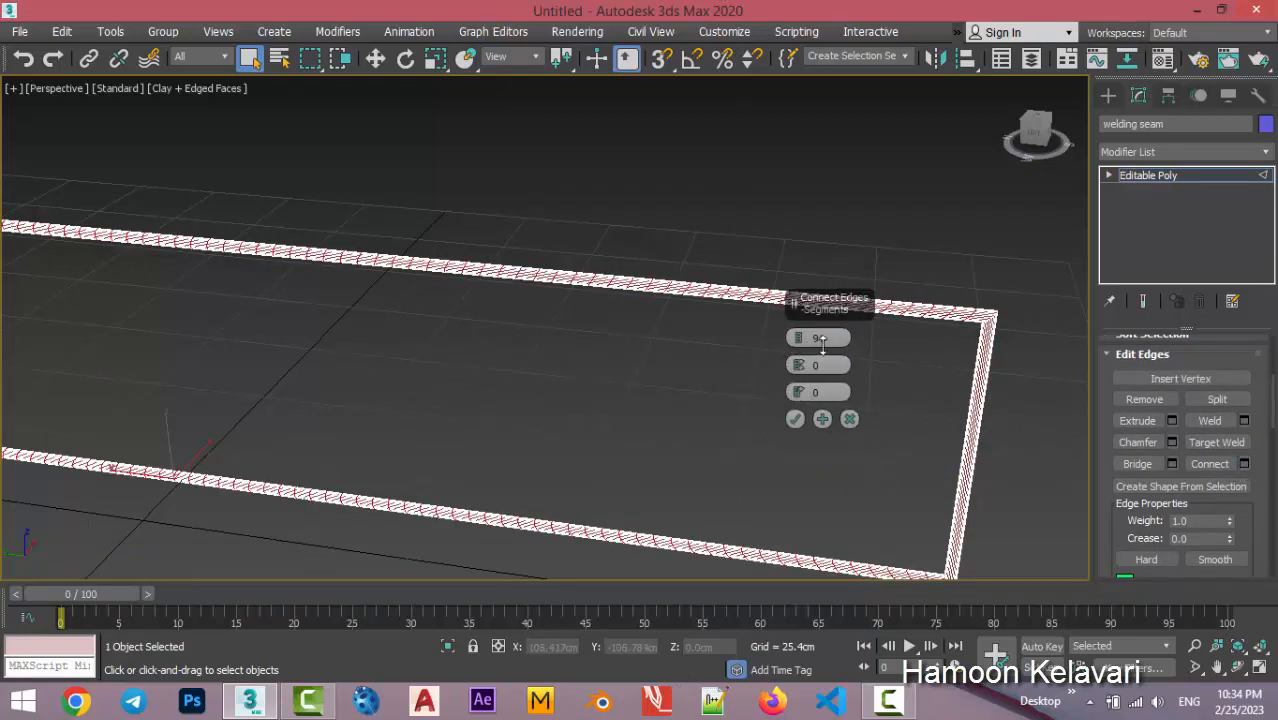
left_click(836, 336)
type("60")
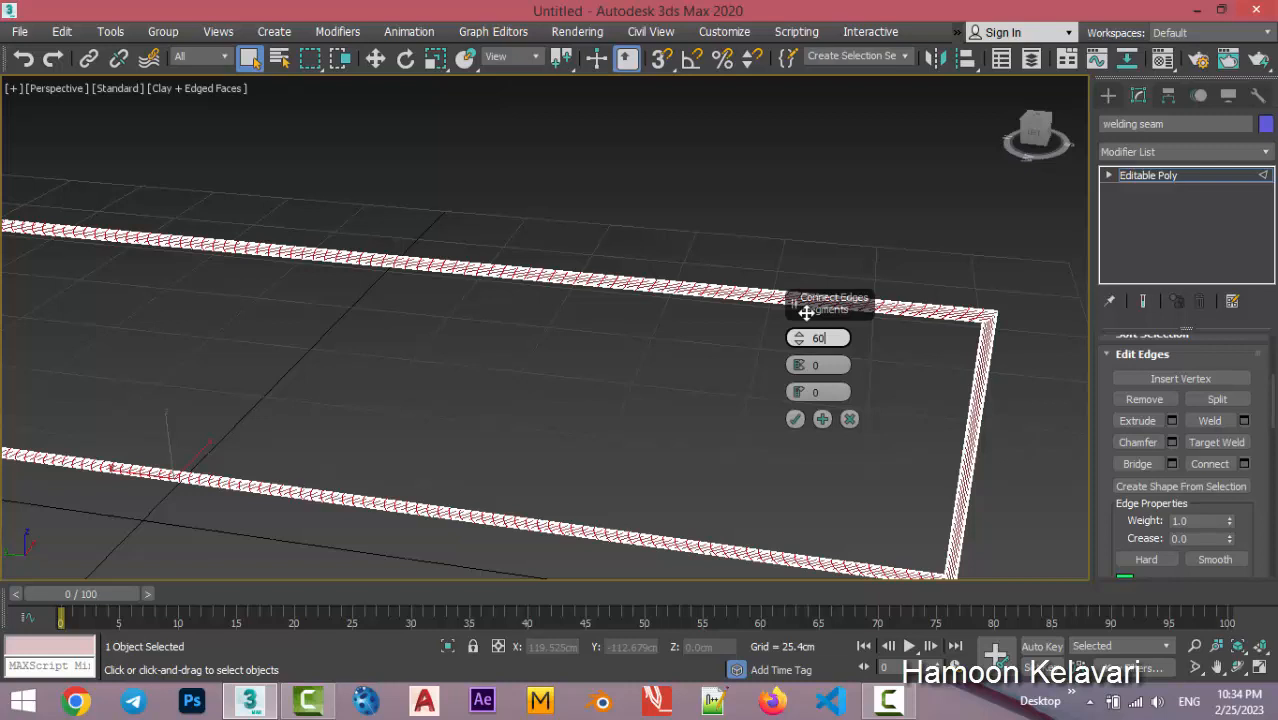
left_click(796, 418)
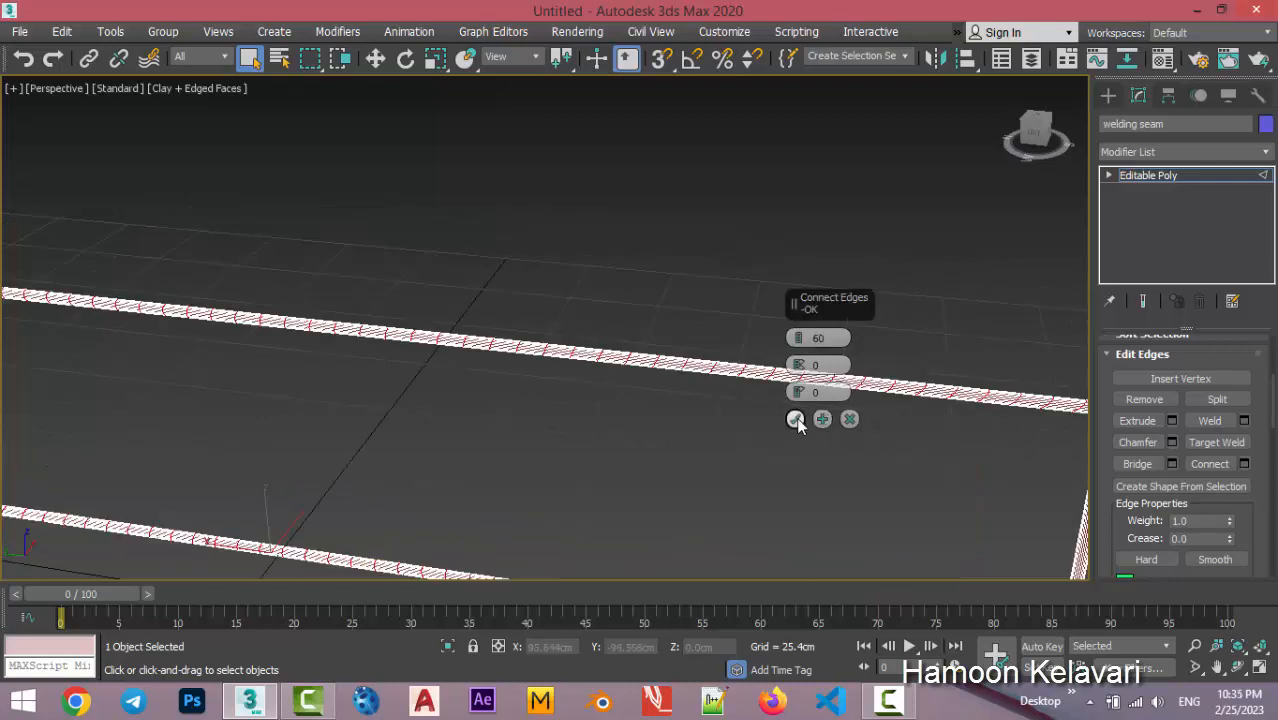
left_click(796, 418)
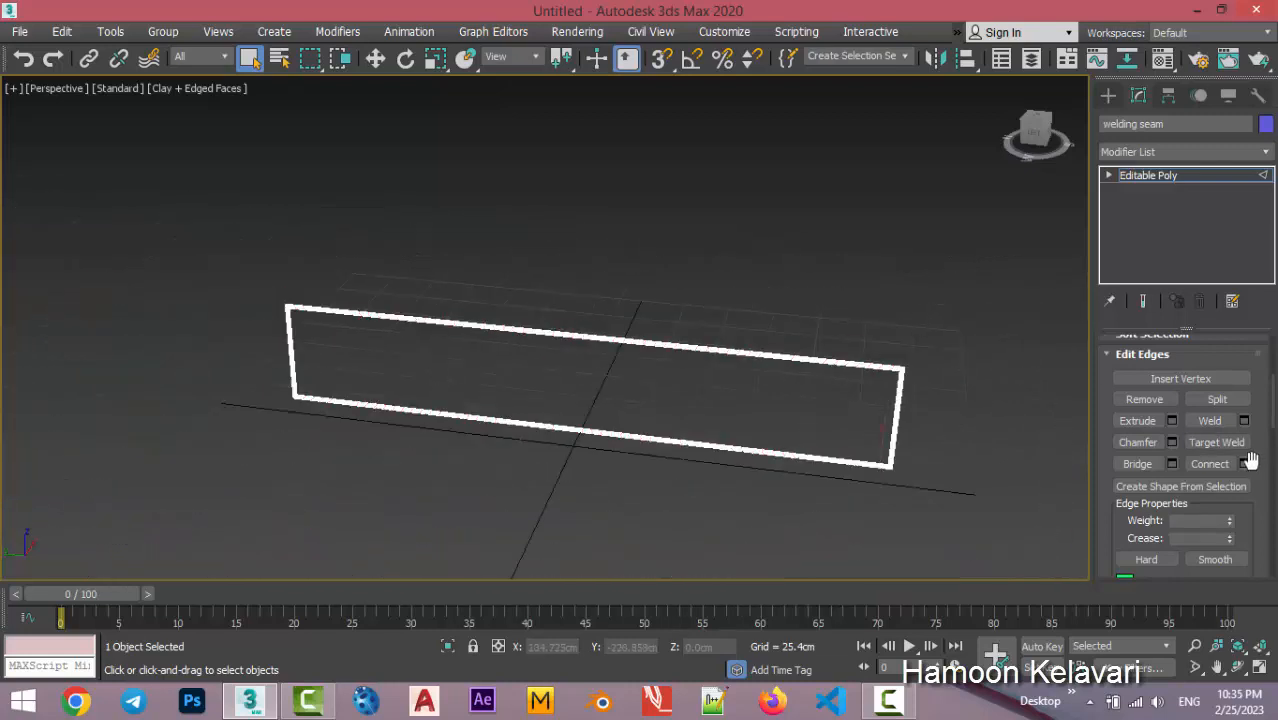
Connect the remaining edge ring with 21 segments.
left_click(1244, 464)
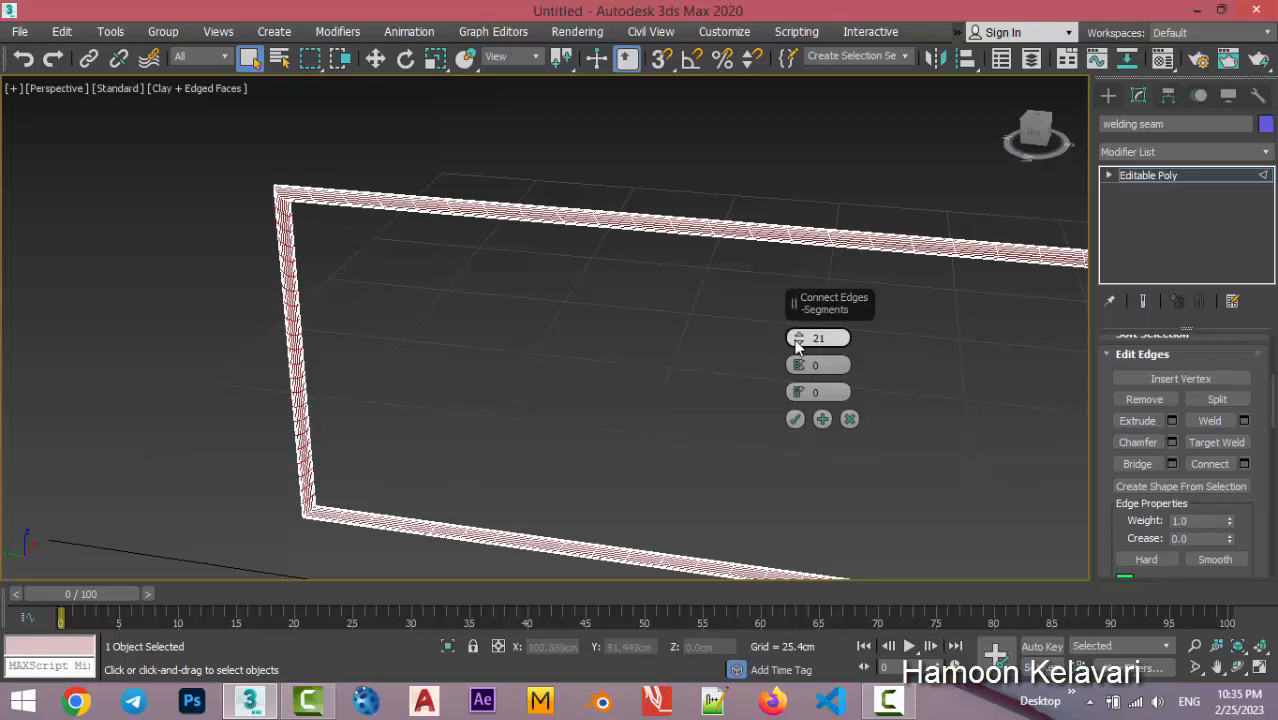
left_click(796, 420)
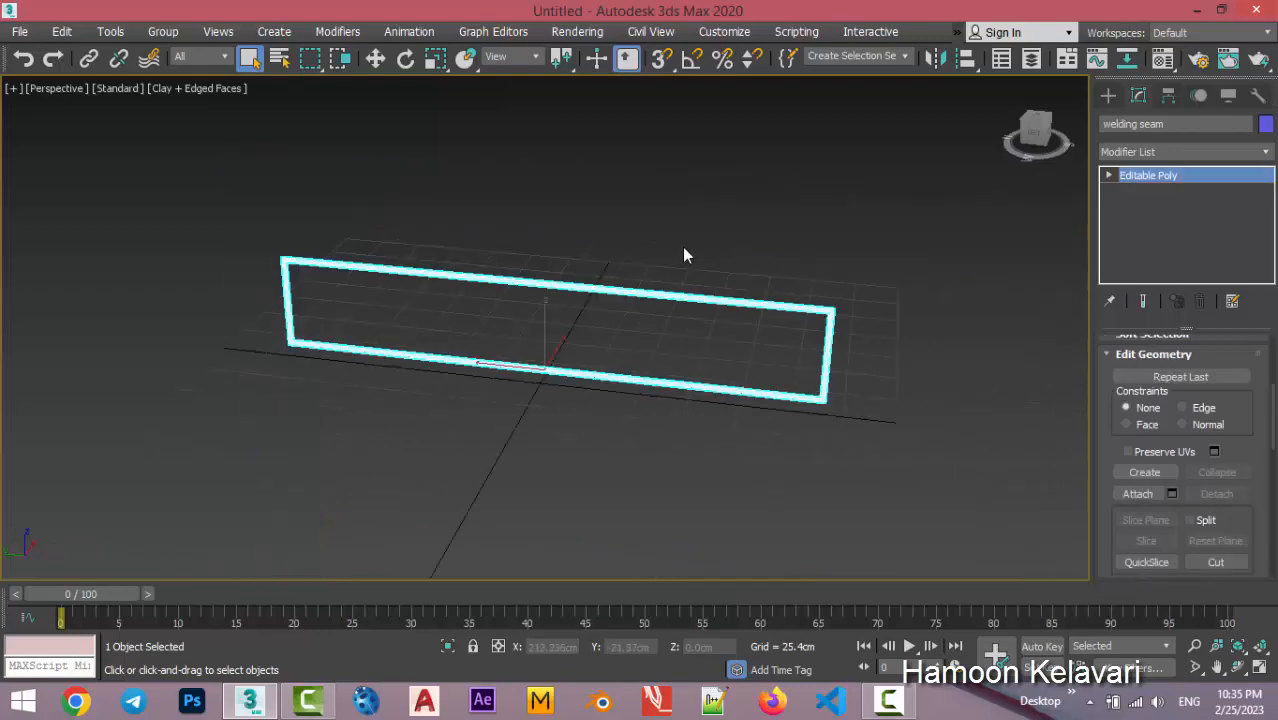
left_click_drag(684, 256, 700, 384)
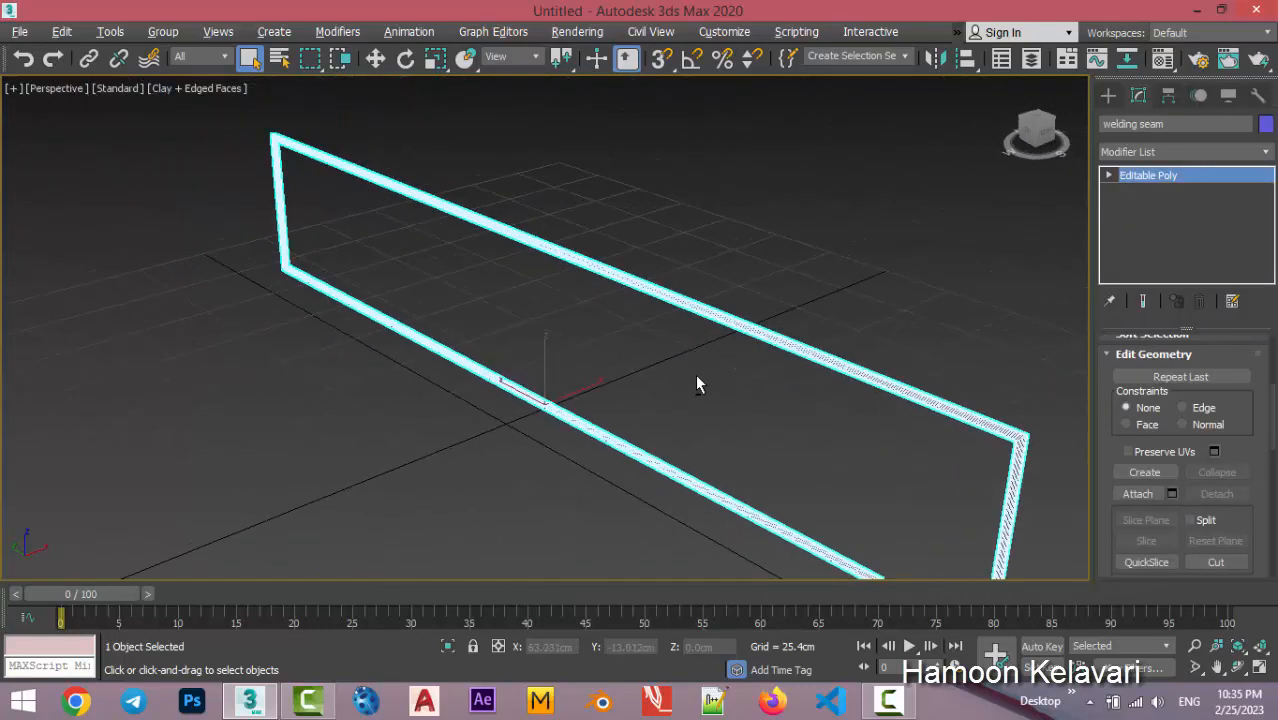
left_click(756, 364)
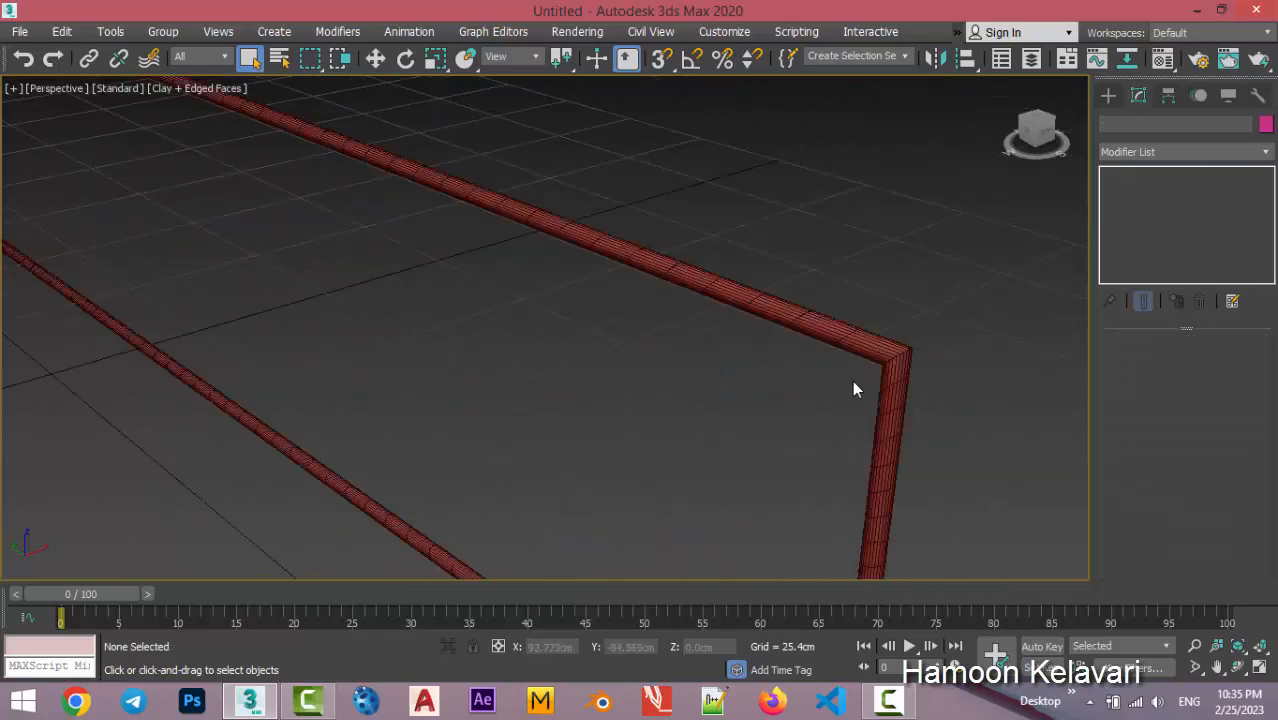
mouse_move(872, 392)
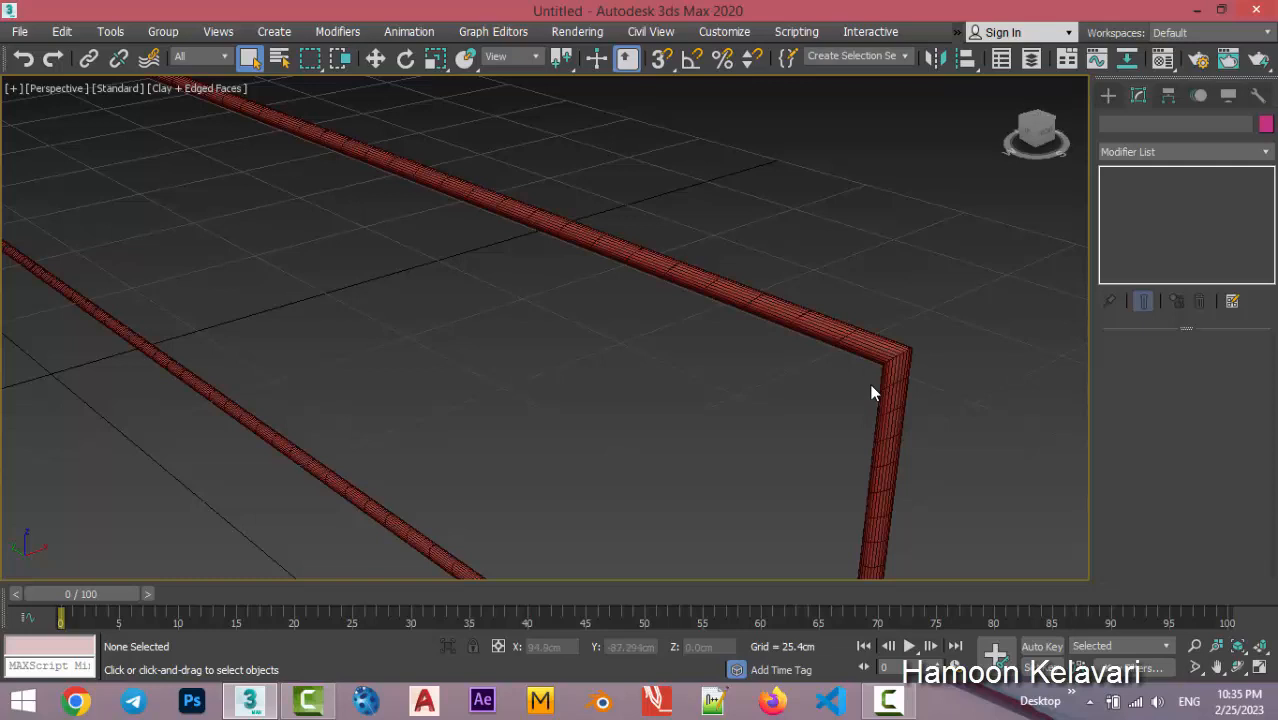
mouse_move(884, 364)
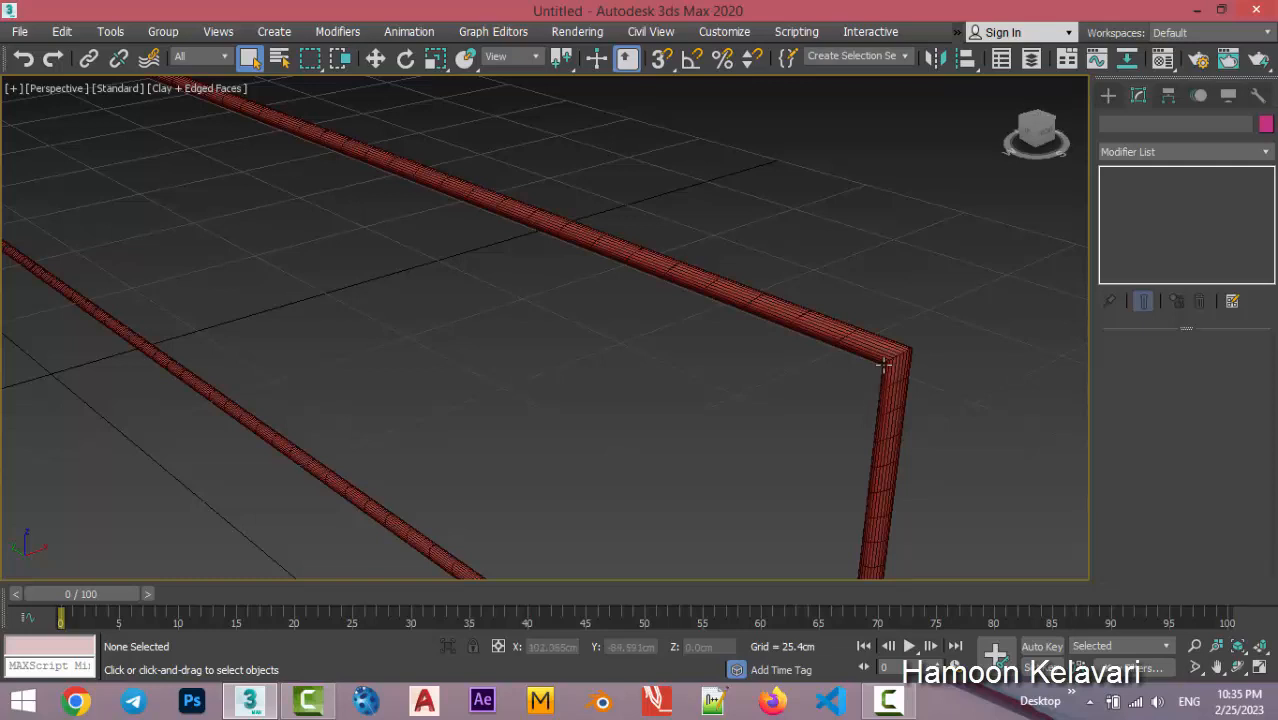
mouse_move(880, 388)
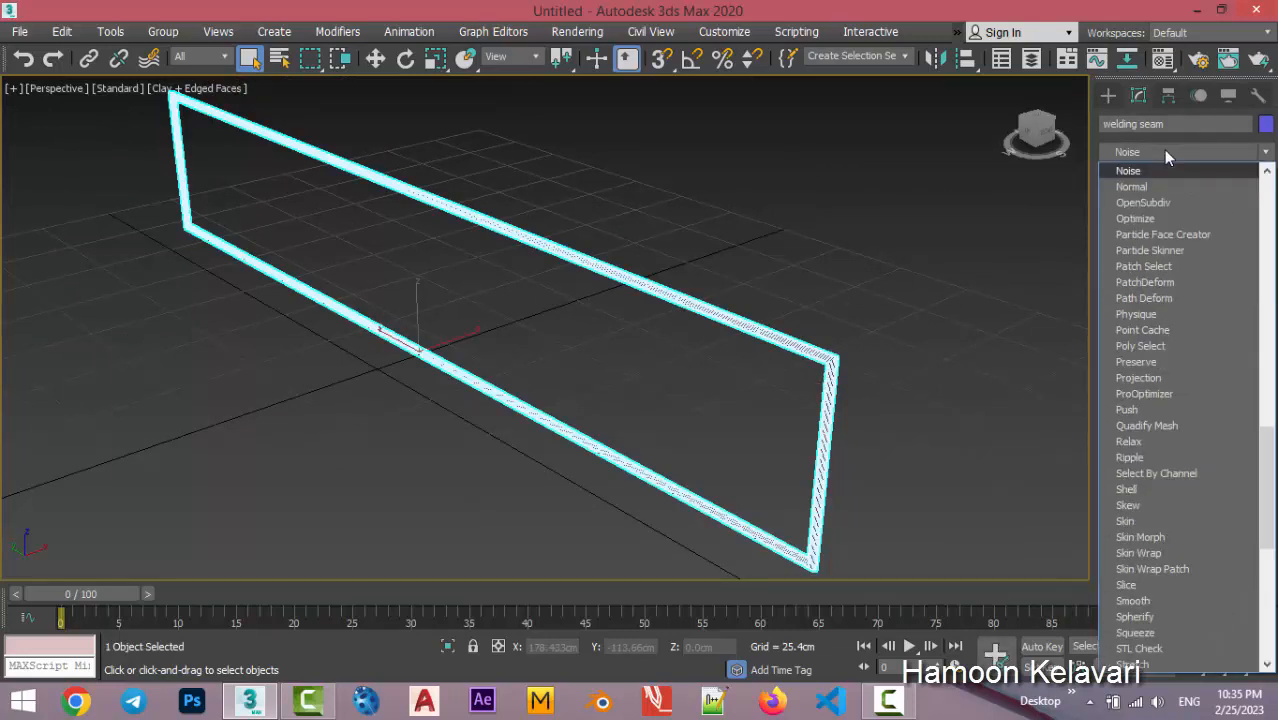
Add a Noise modifier to the seam with 2.0cm scale and strength on X, Y and Z.
left_click(1128, 170)
type("4")
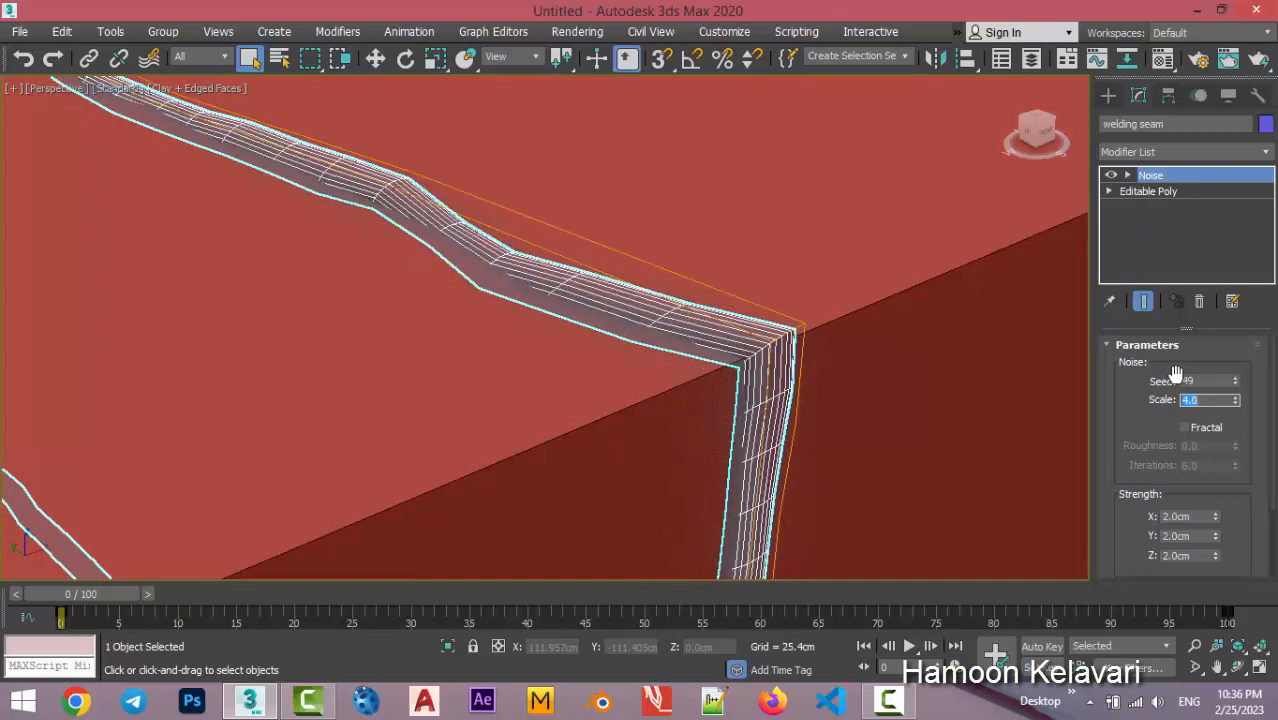
mouse_move(1216, 502)
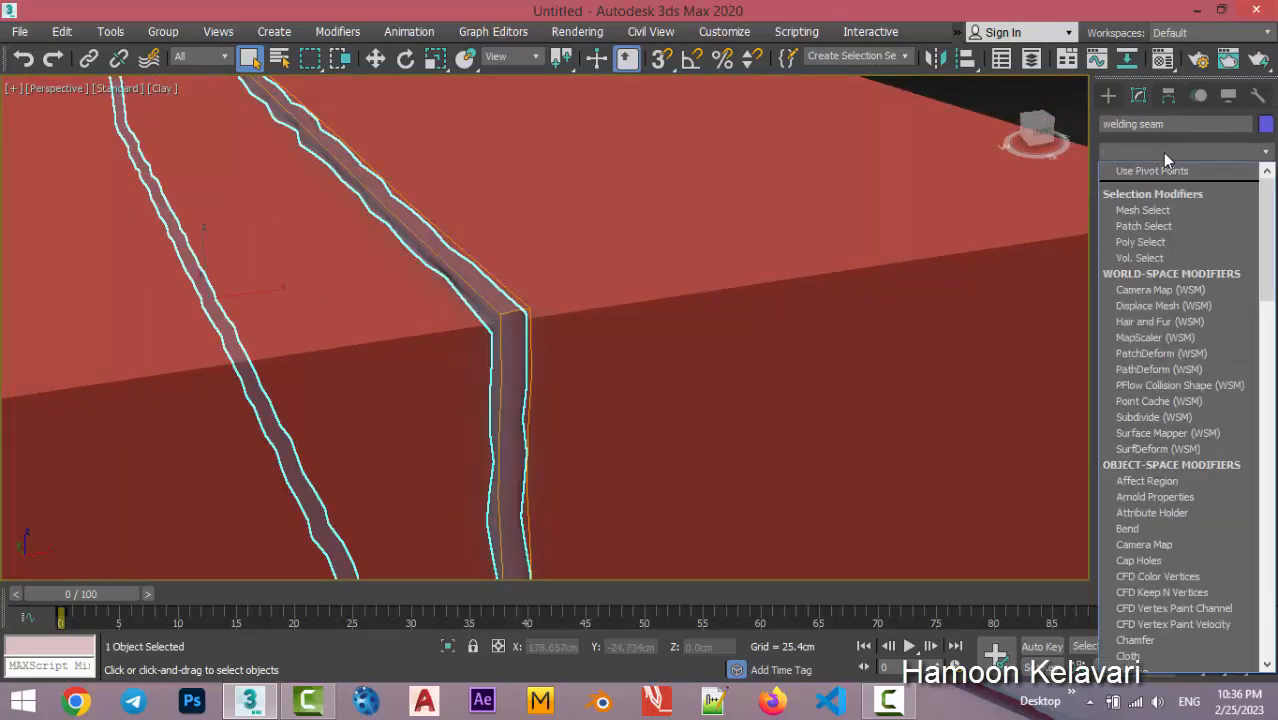
Place Noise above TurboSmooth, set TurboSmooth Iterations to 2 and edit the Noise scale.
left_click(1168, 176)
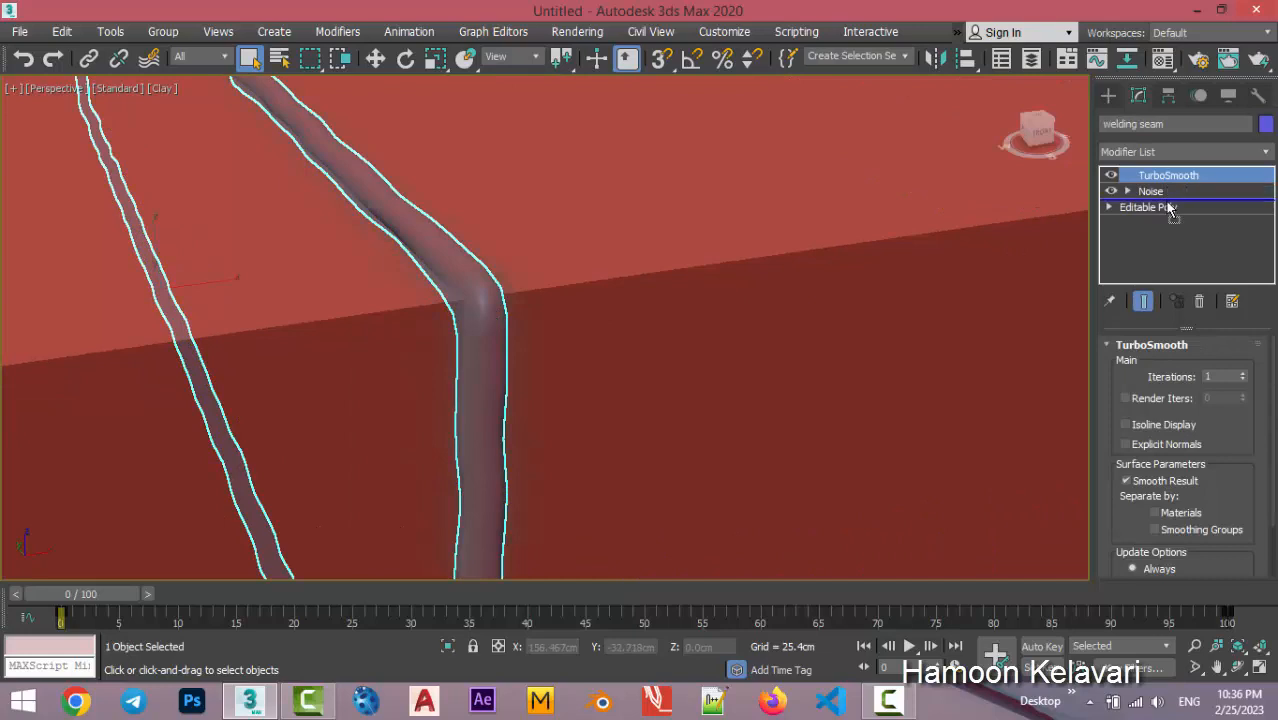
left_click(1148, 206)
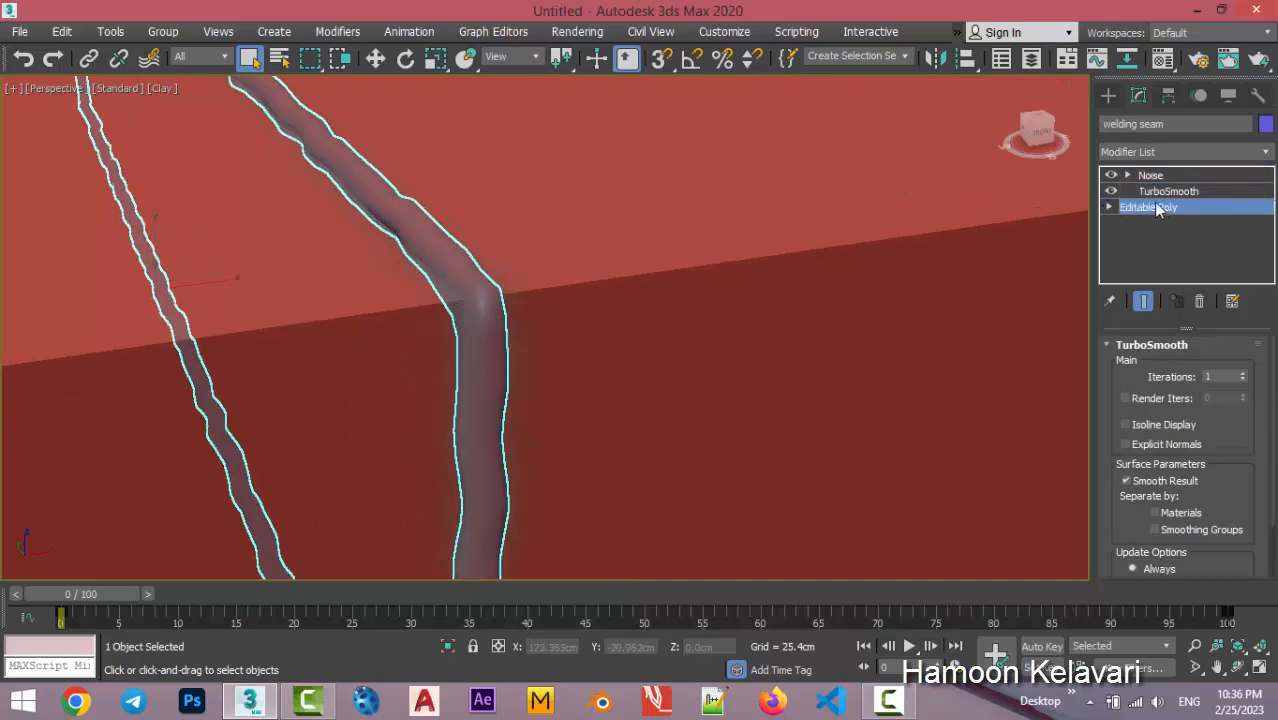
left_click(1168, 192)
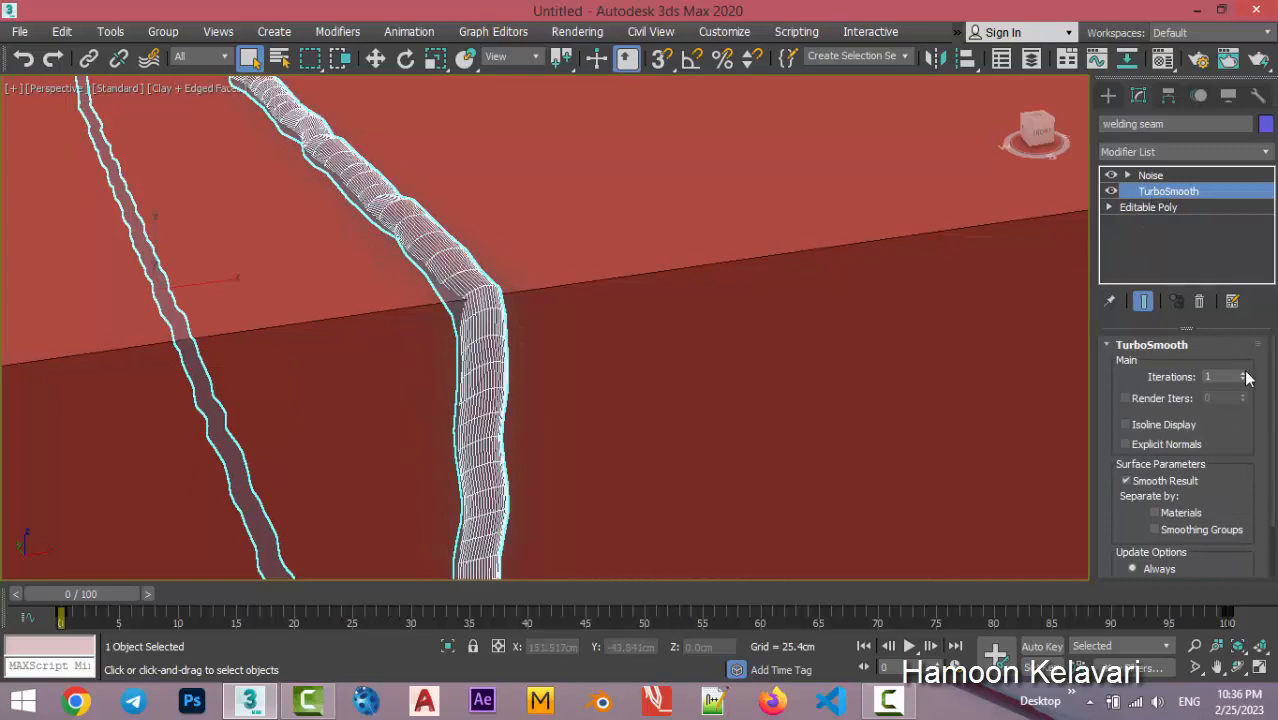
left_click(1244, 372)
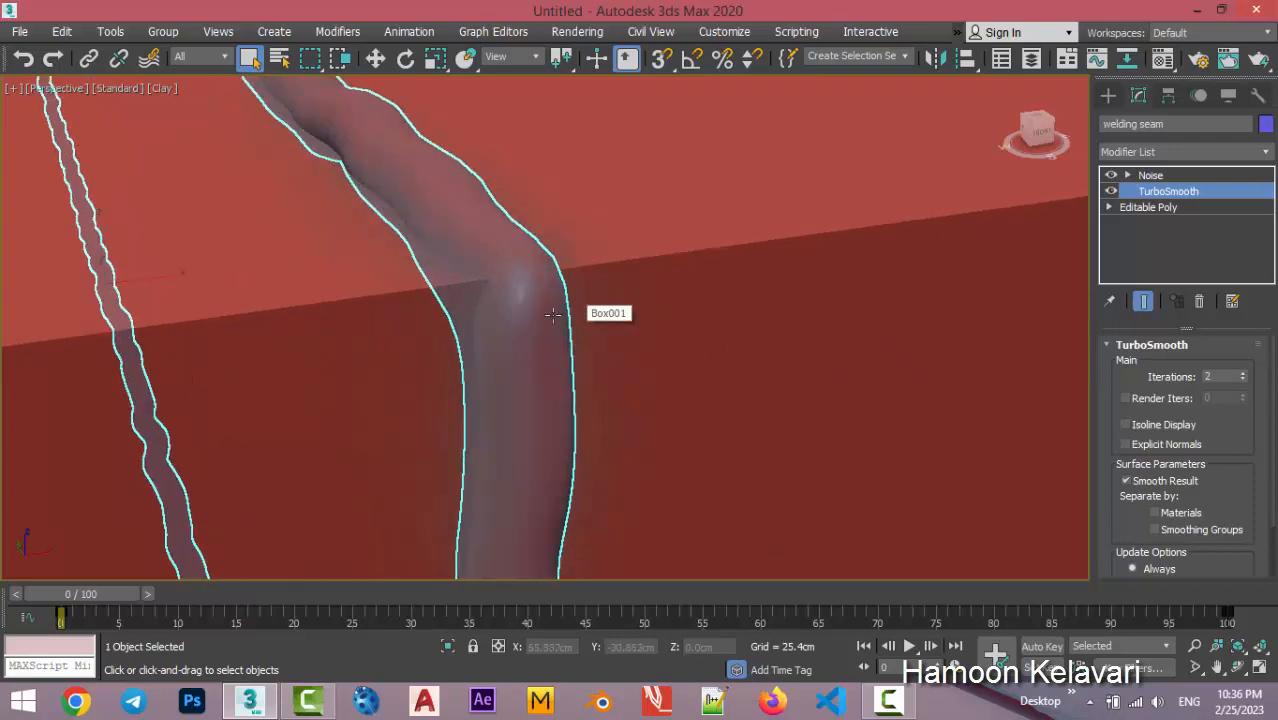
left_click(1152, 176)
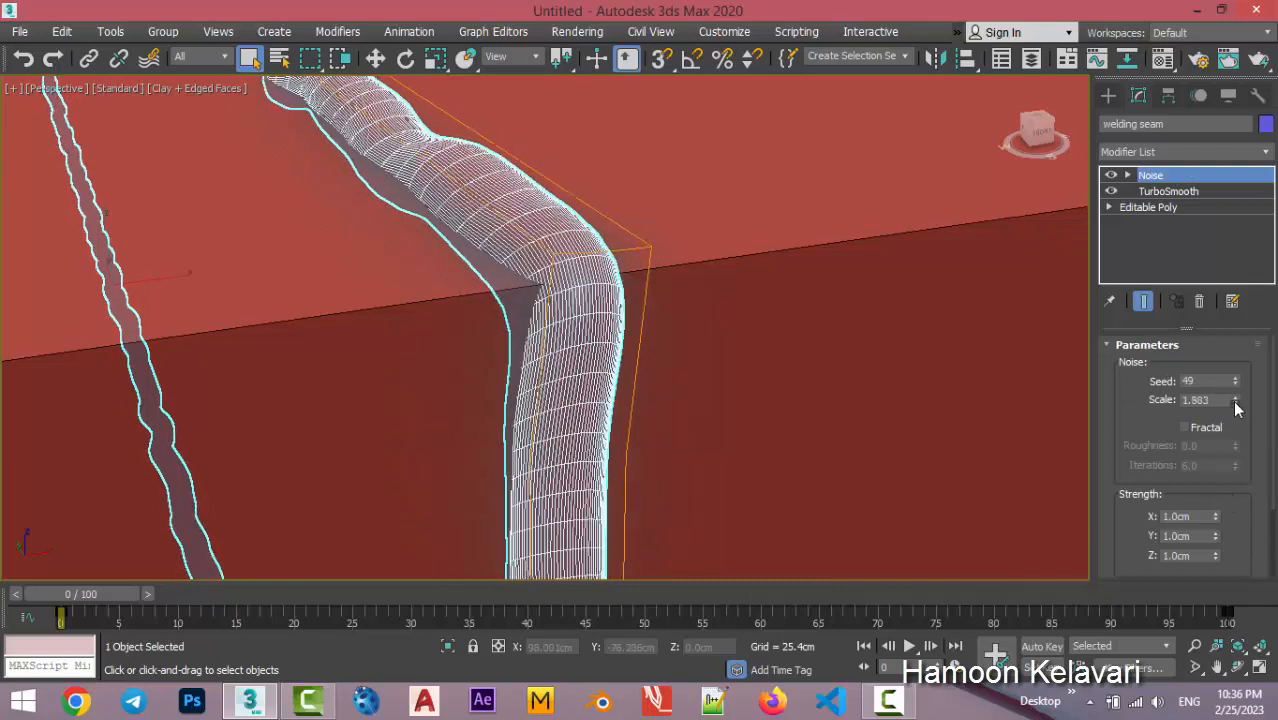
triple_click(1202, 400)
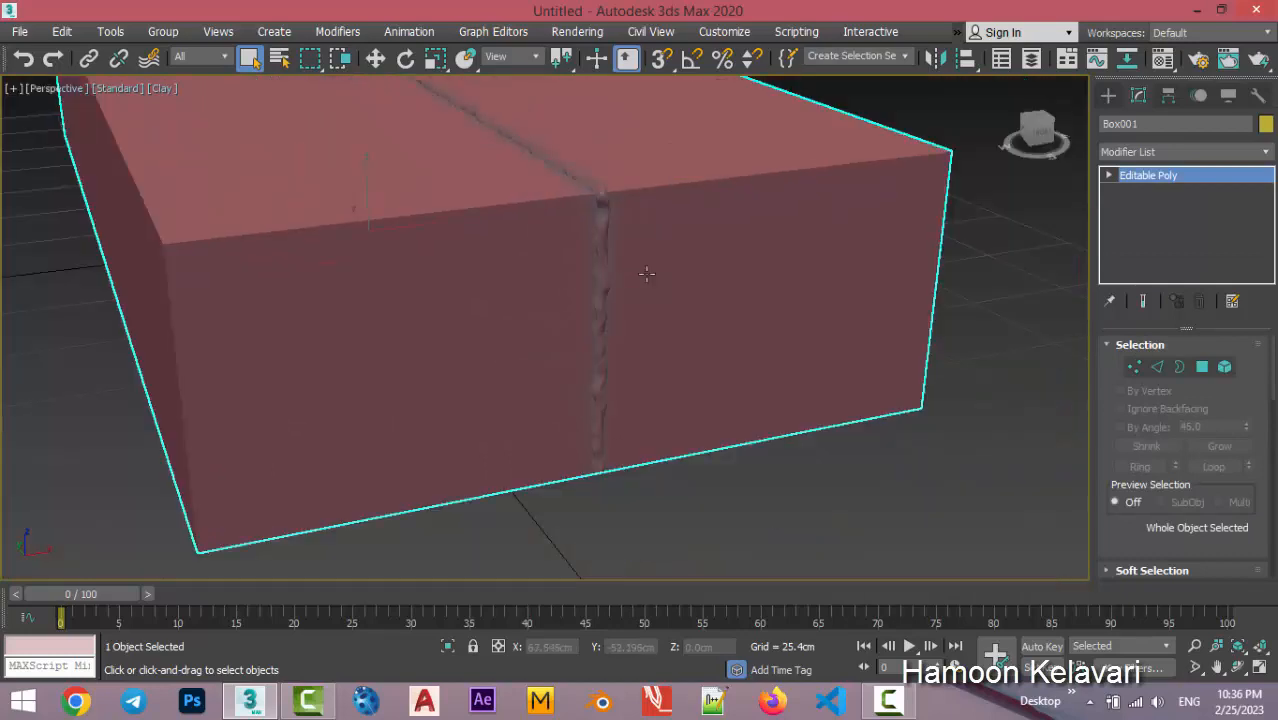
Bring the welding seam at the box corner up close in the viewport.
left_click_drag(644, 276, 694, 270)
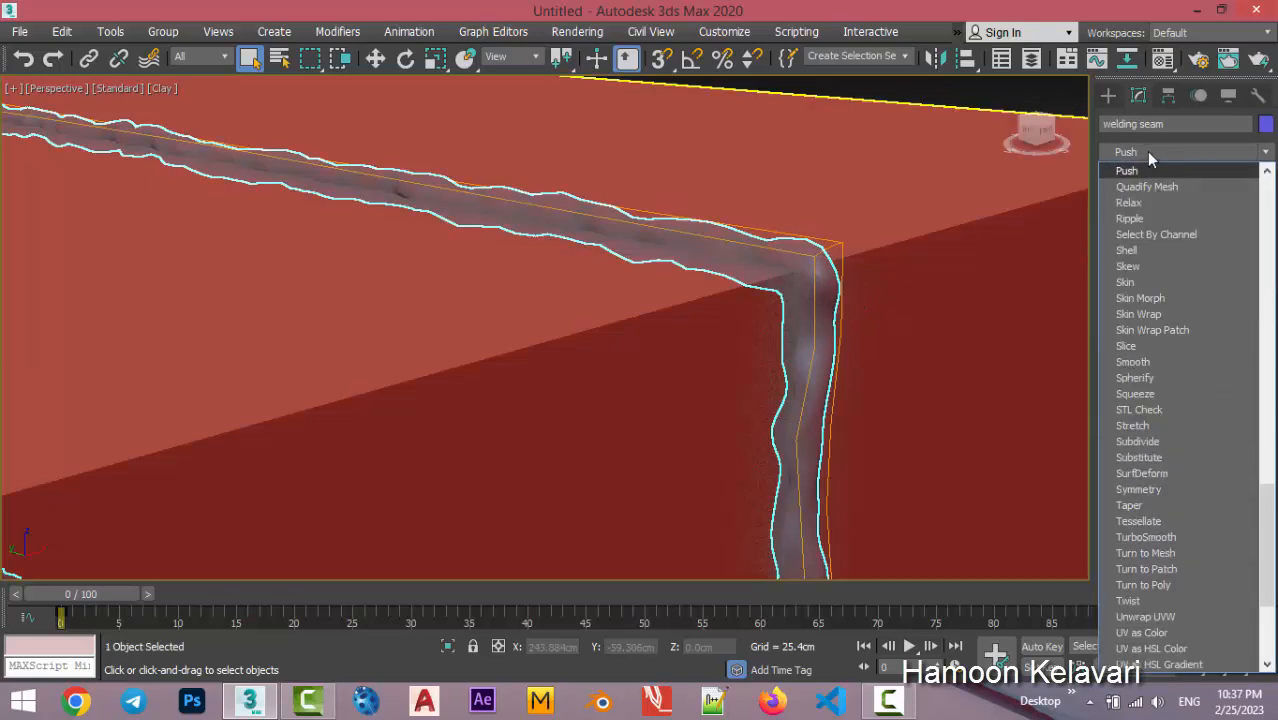
Add a Push modifier to the seam and set its Push Value to -0.2 cm.
left_click(1126, 170)
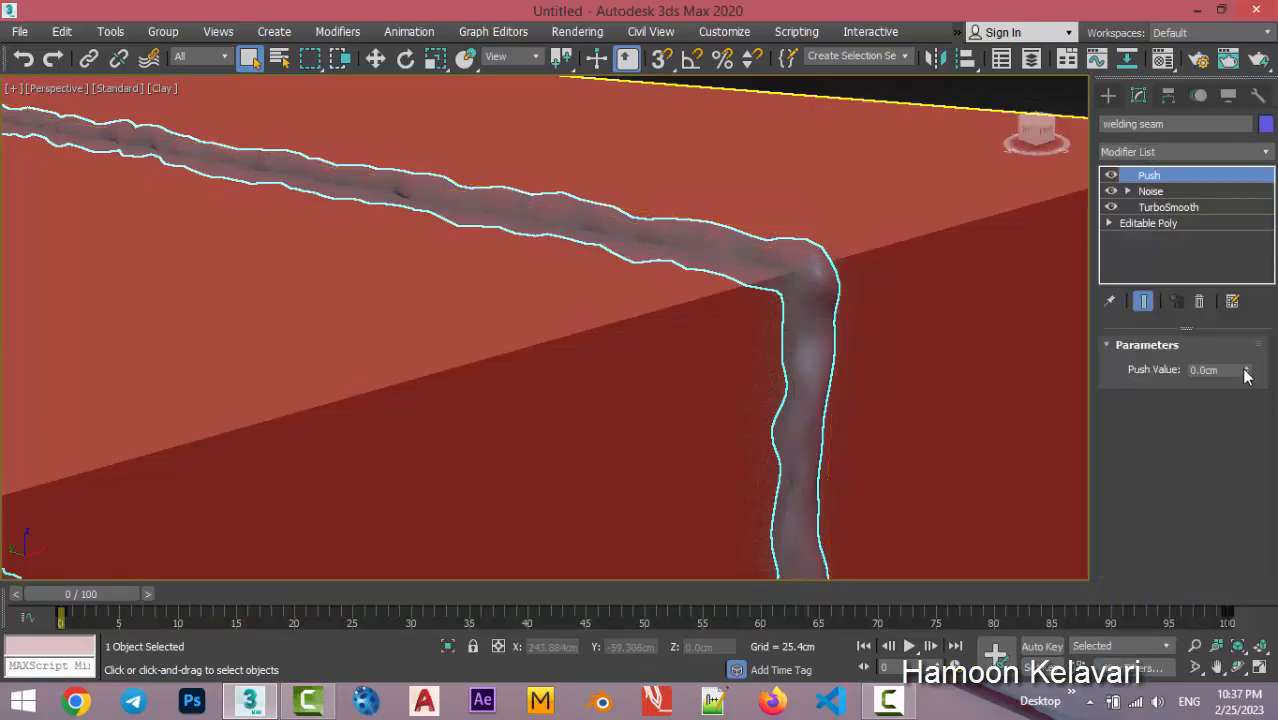
left_click_drag(1244, 370, 1244, 390)
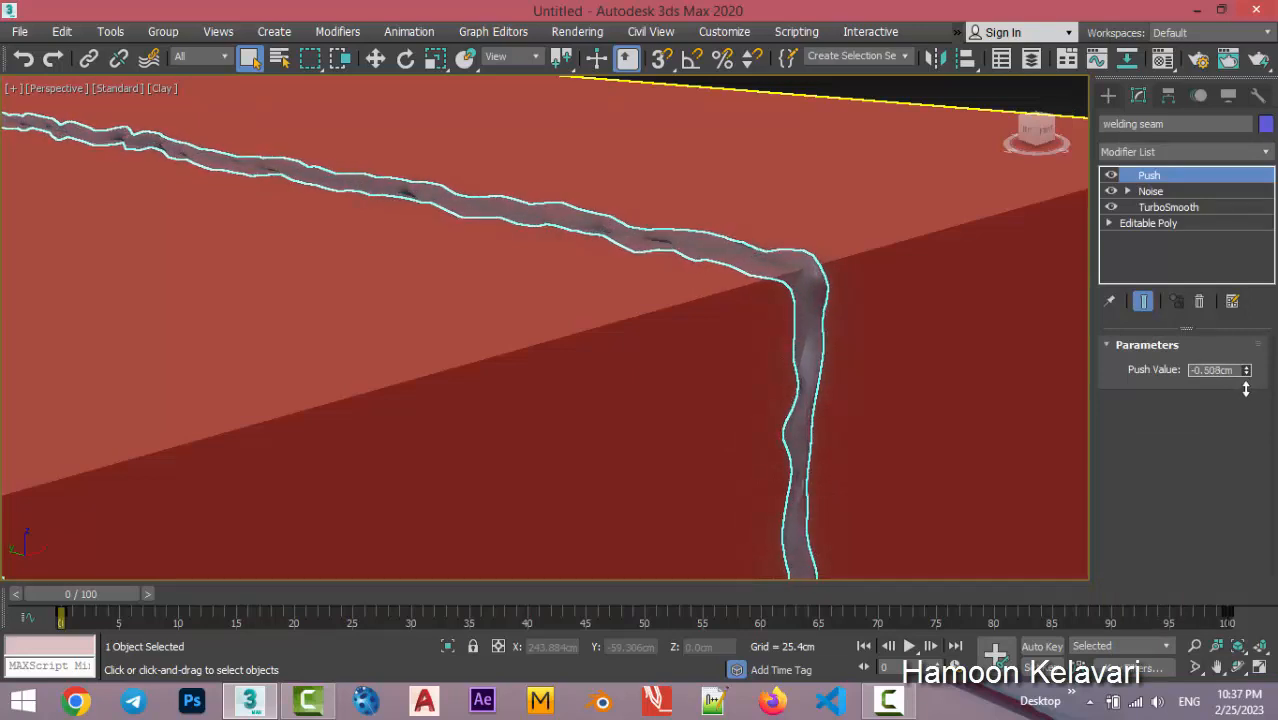
triple_click(1214, 368)
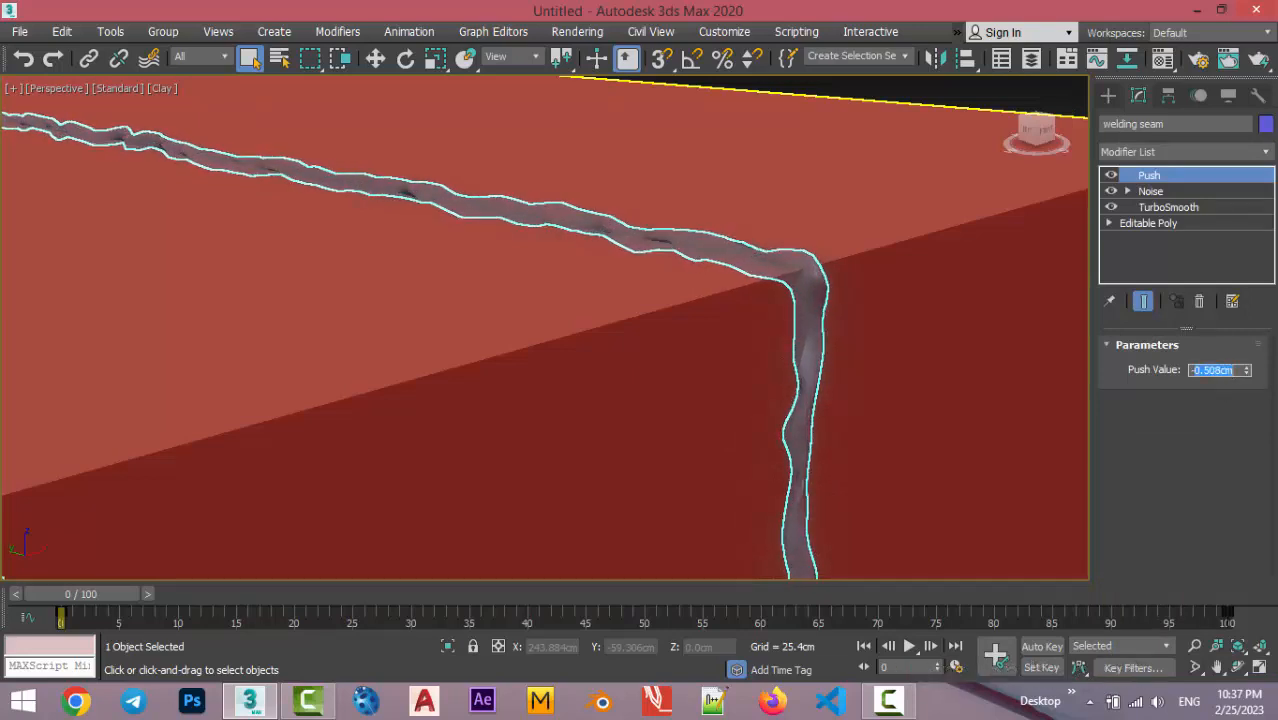
type("-0.2cm")
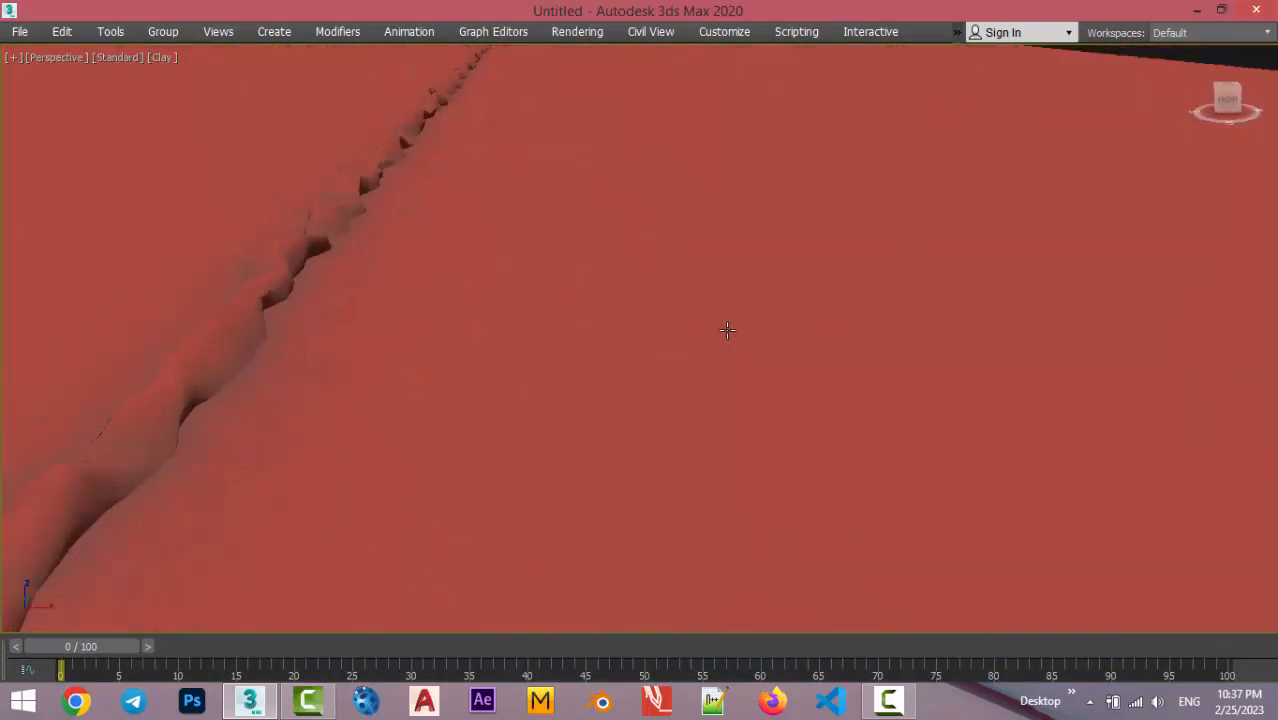
left_click_drag(728, 330, 582, 374)
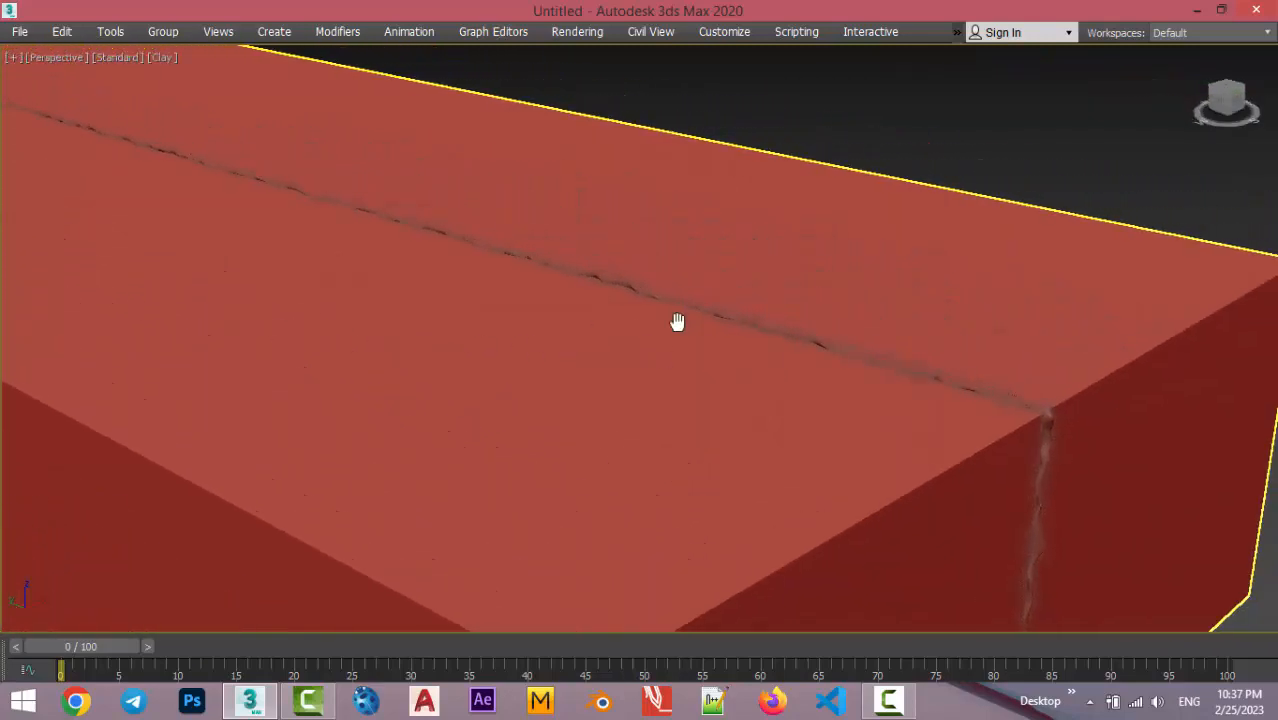
left_click_drag(676, 320, 852, 418)
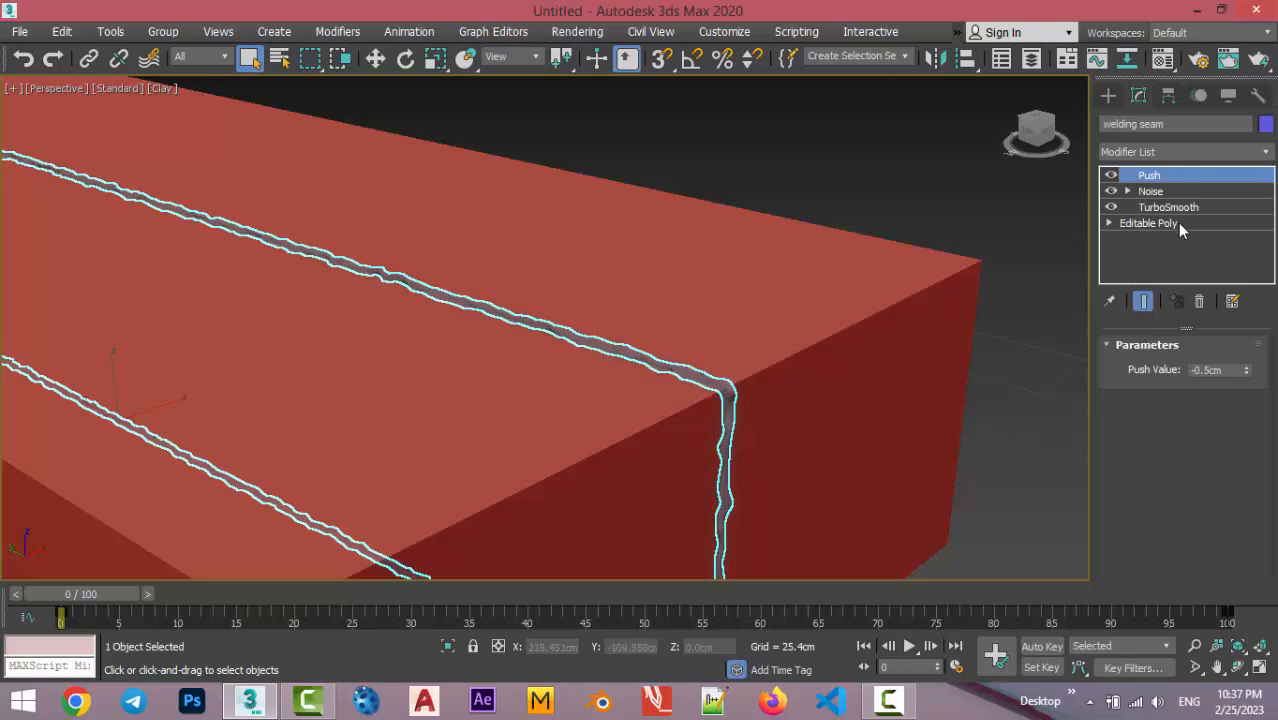
left_click(1148, 222)
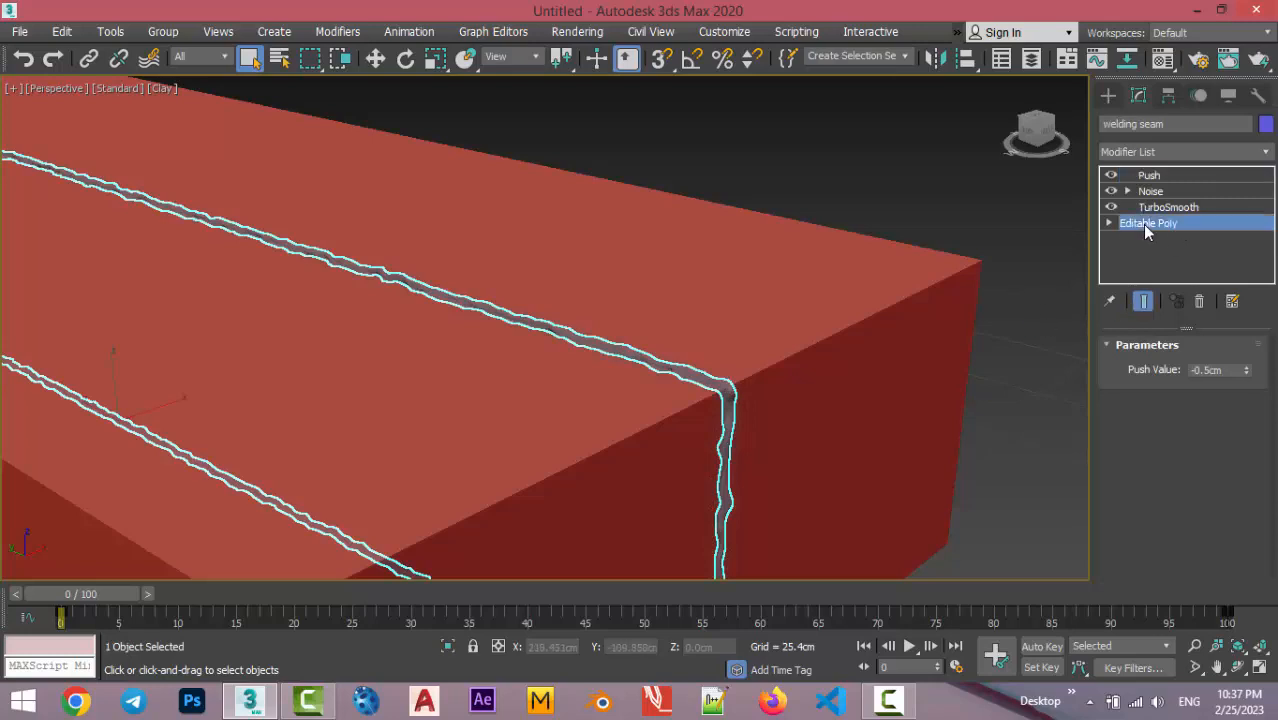
left_click(1148, 222)
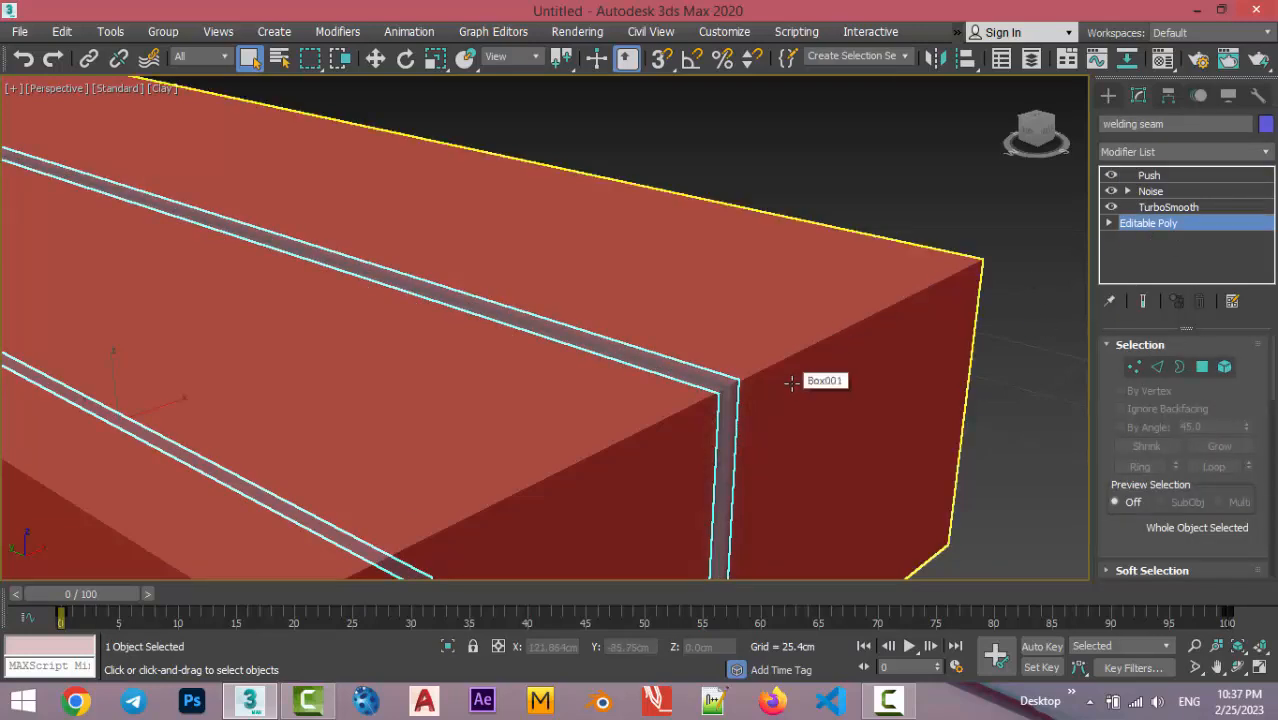
left_click(1168, 206)
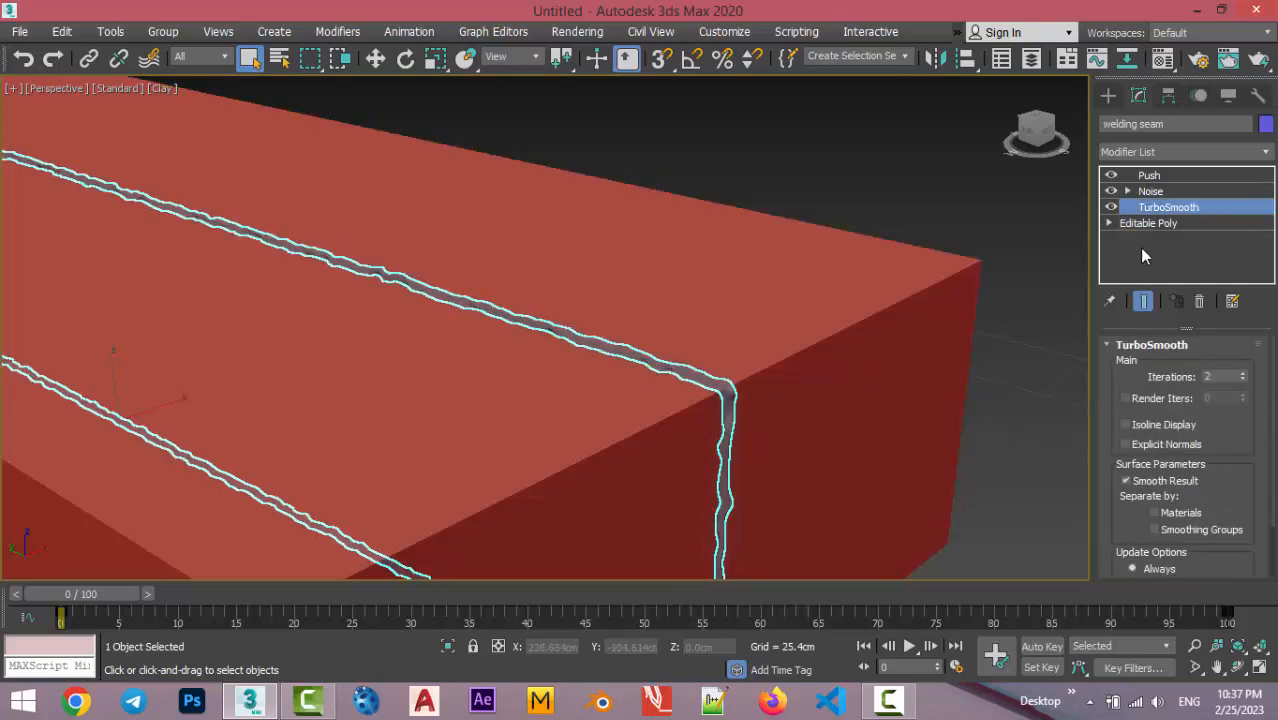
left_click(1152, 192)
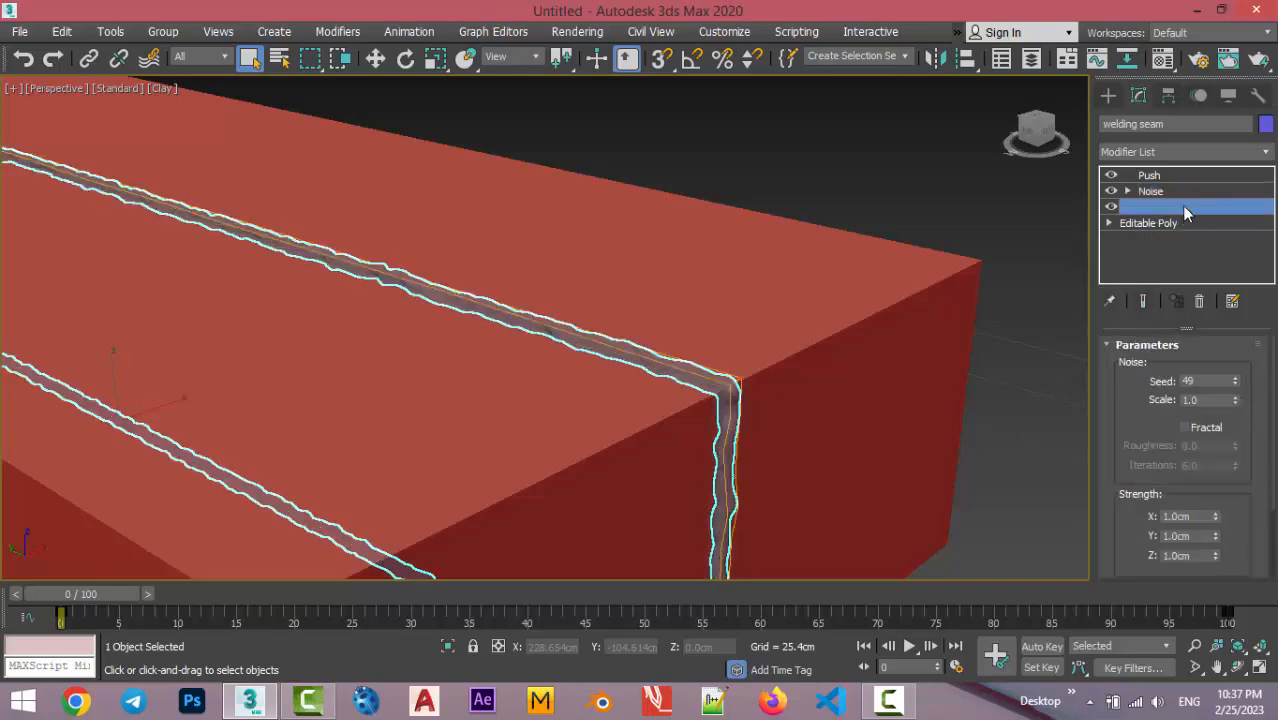
left_click(1168, 206)
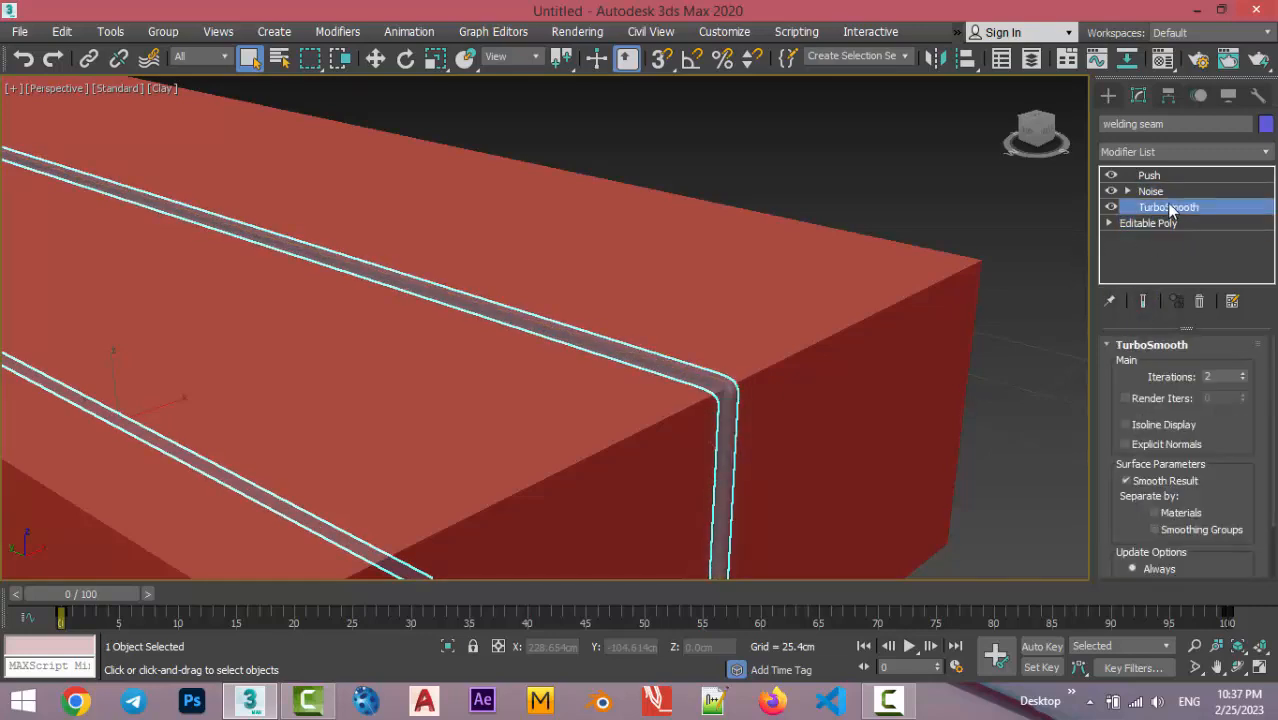
left_click(1148, 176)
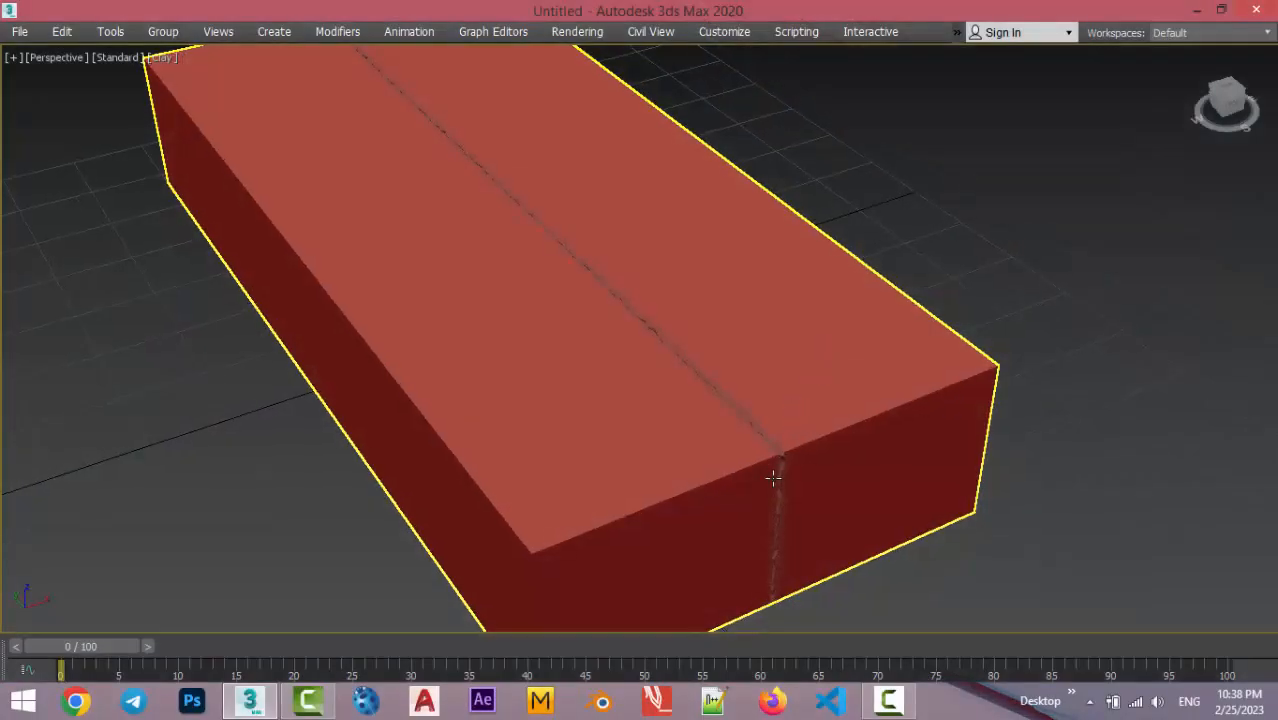
left_click_drag(776, 478, 848, 296)
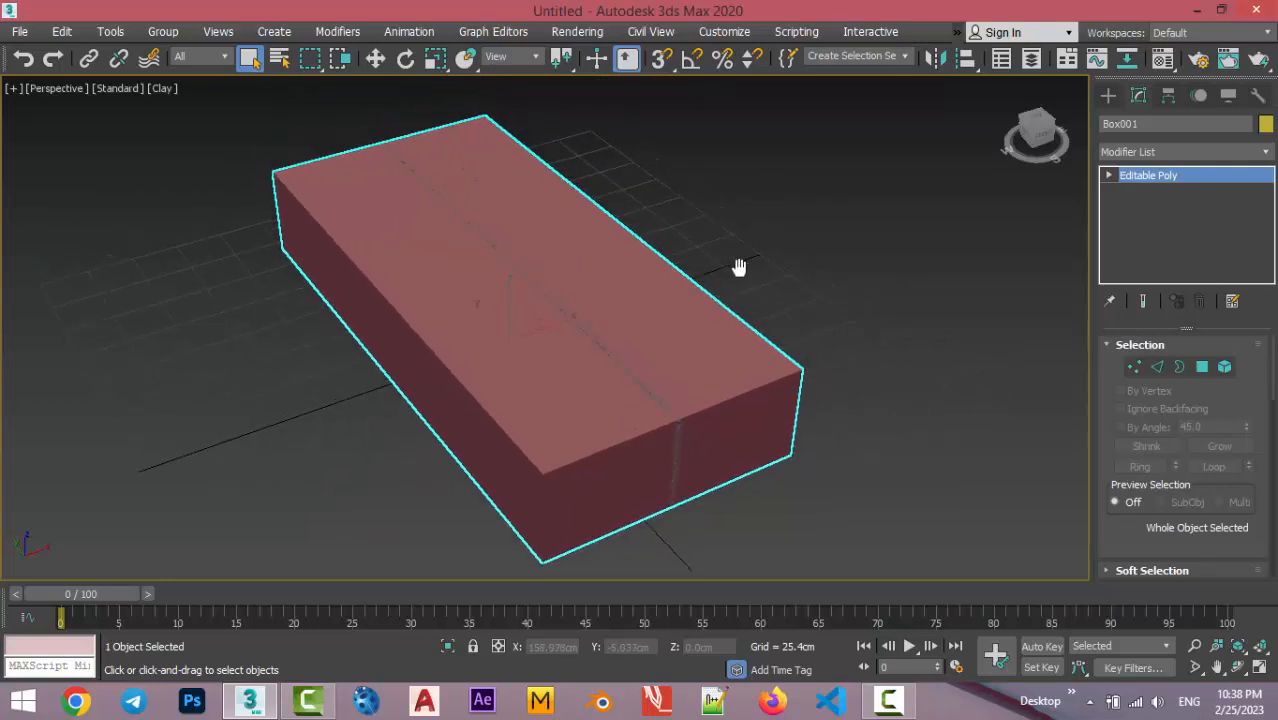
mouse_move(920, 458)
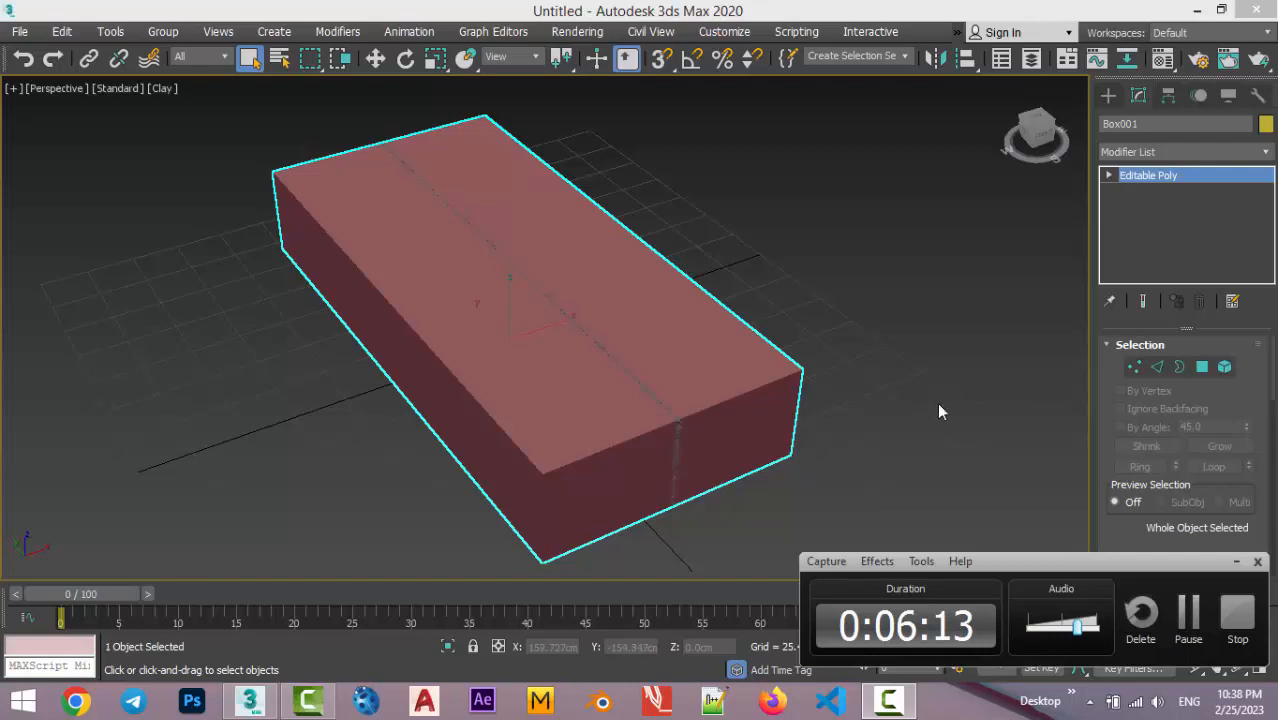
mouse_move(900, 452)
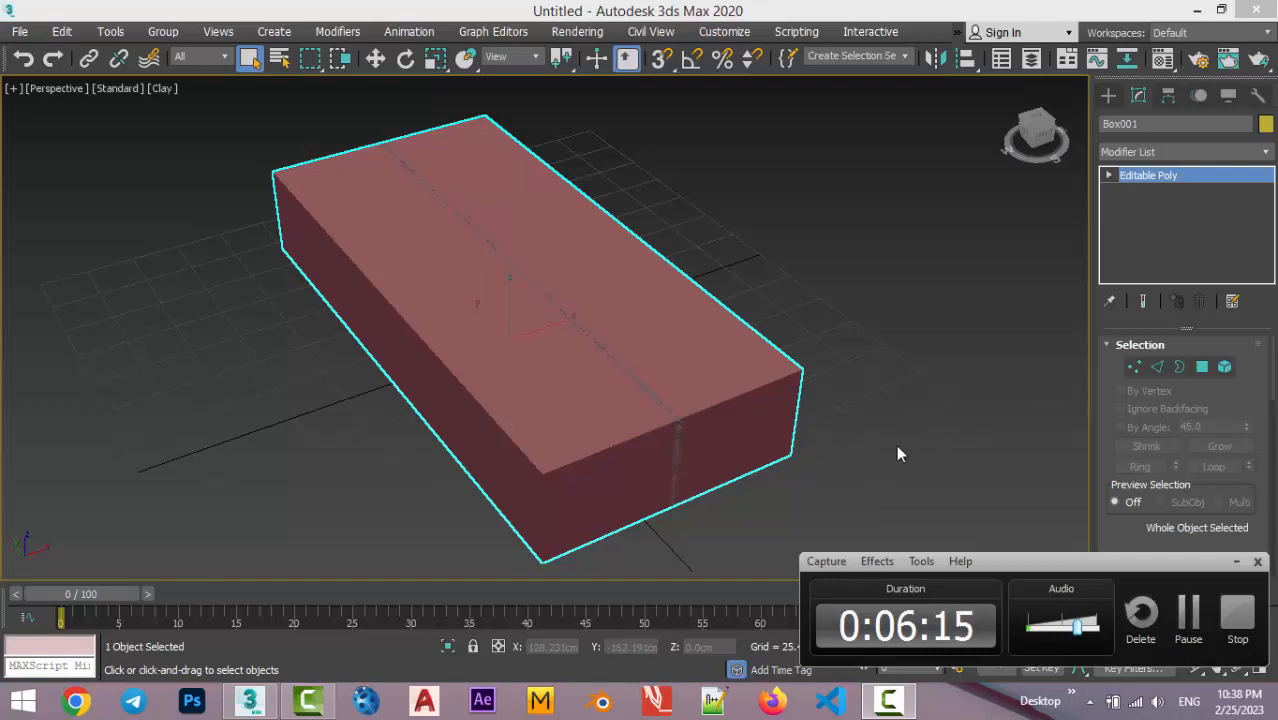